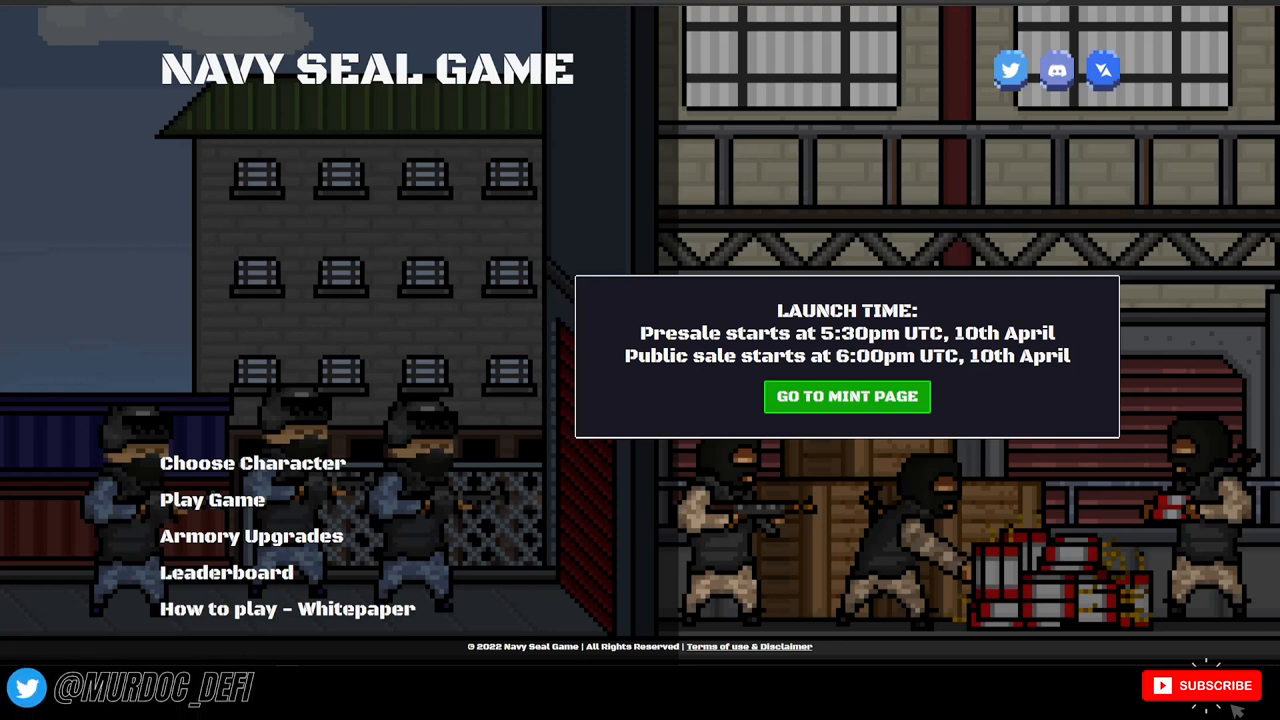
{"action": "mouse_move", "coordinate": [192, 226]}
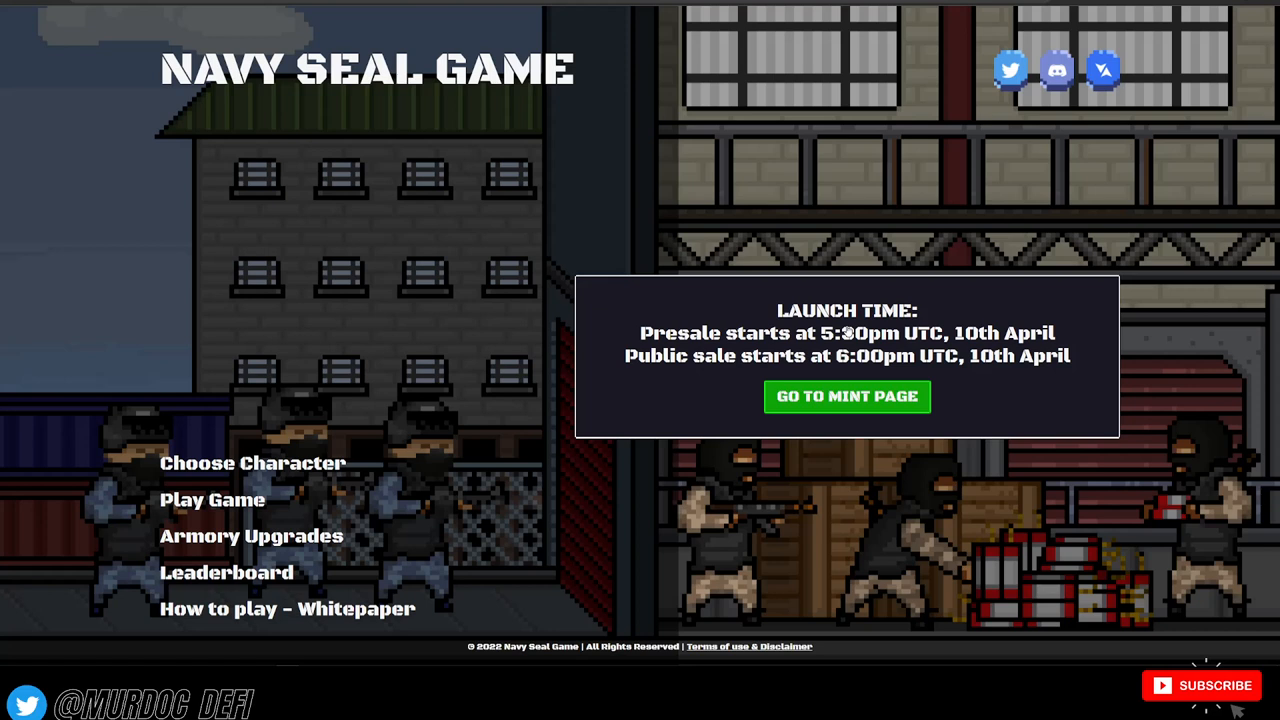
Step: View the crypto channel's Videos page on YouTube, then return to the Navy Seal Game home page
{"action": "left_click_drag", "start_coordinate": [744, 332], "coordinate": [930, 332]}
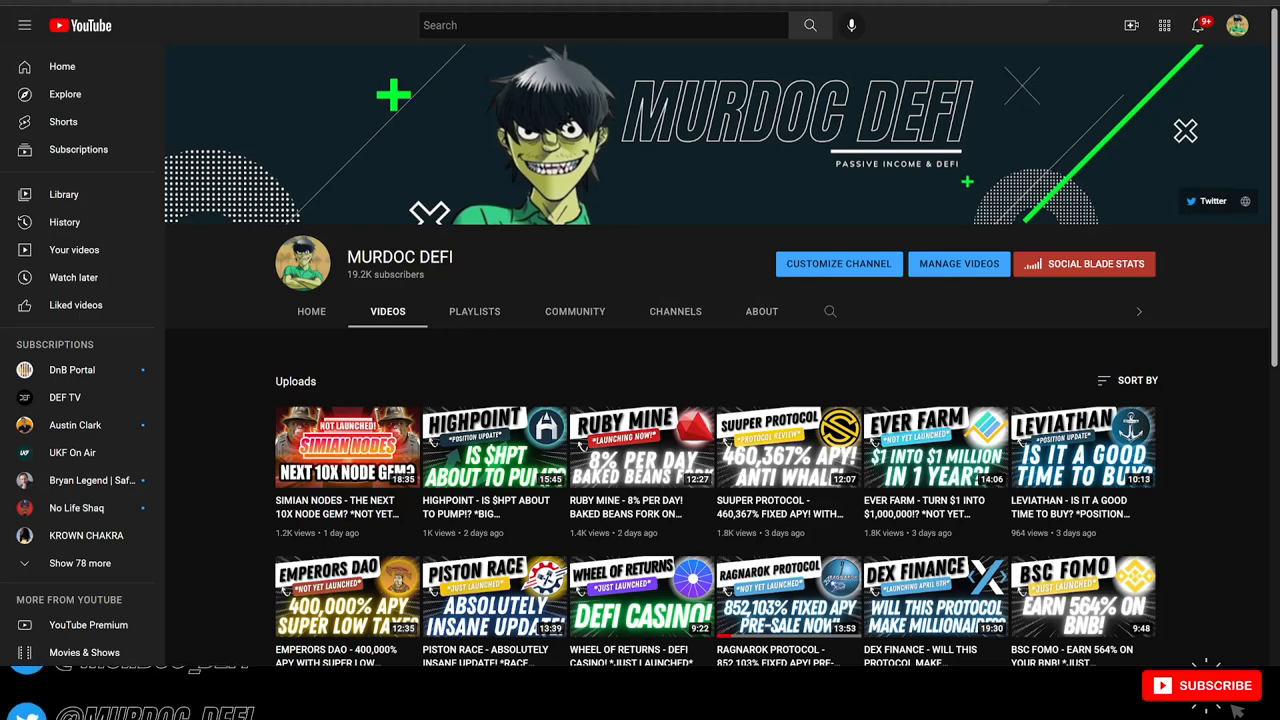
{"action": "double_click", "coordinate": [396, 274]}
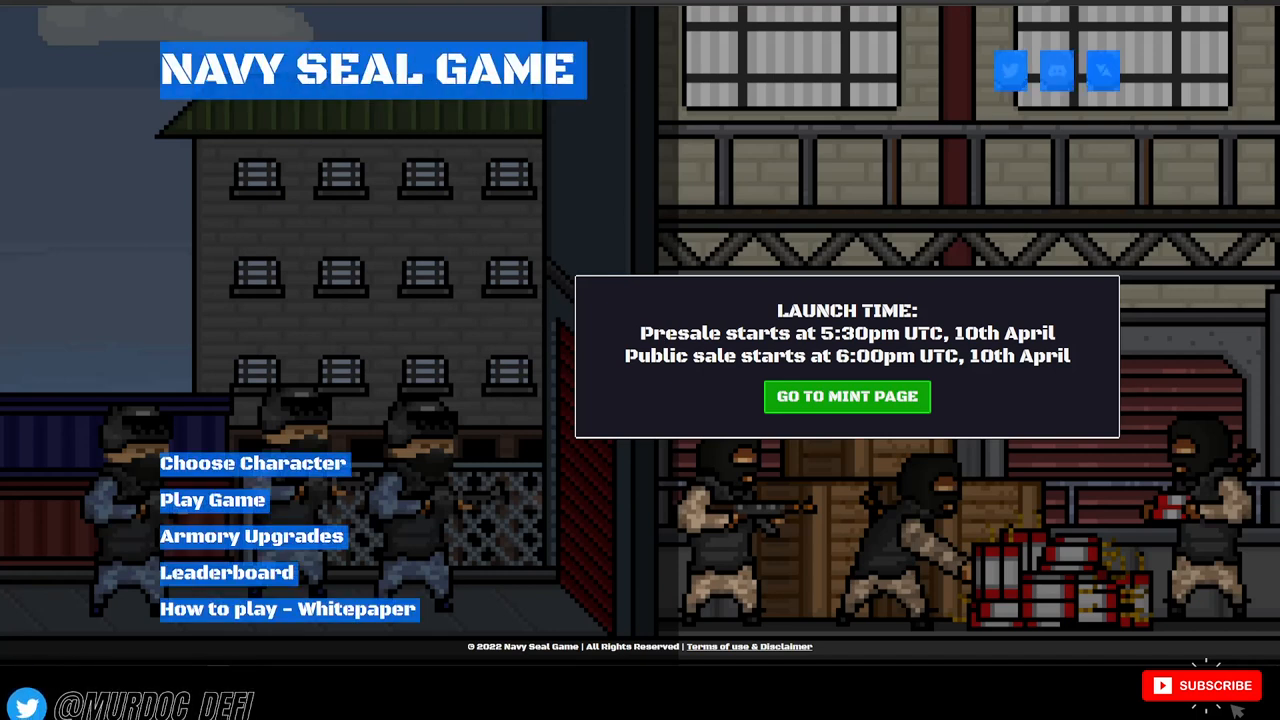
{"action": "mouse_move", "coordinate": [500, 184]}
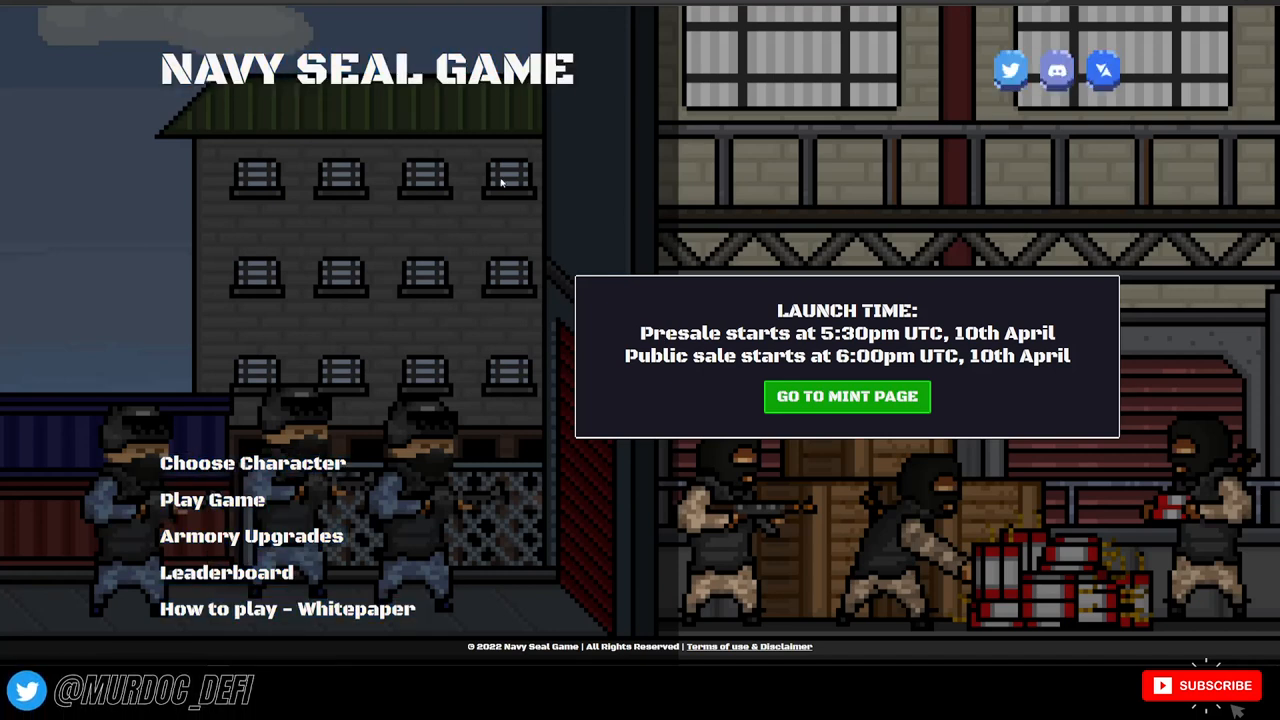
{"action": "mouse_move", "coordinate": [436, 178]}
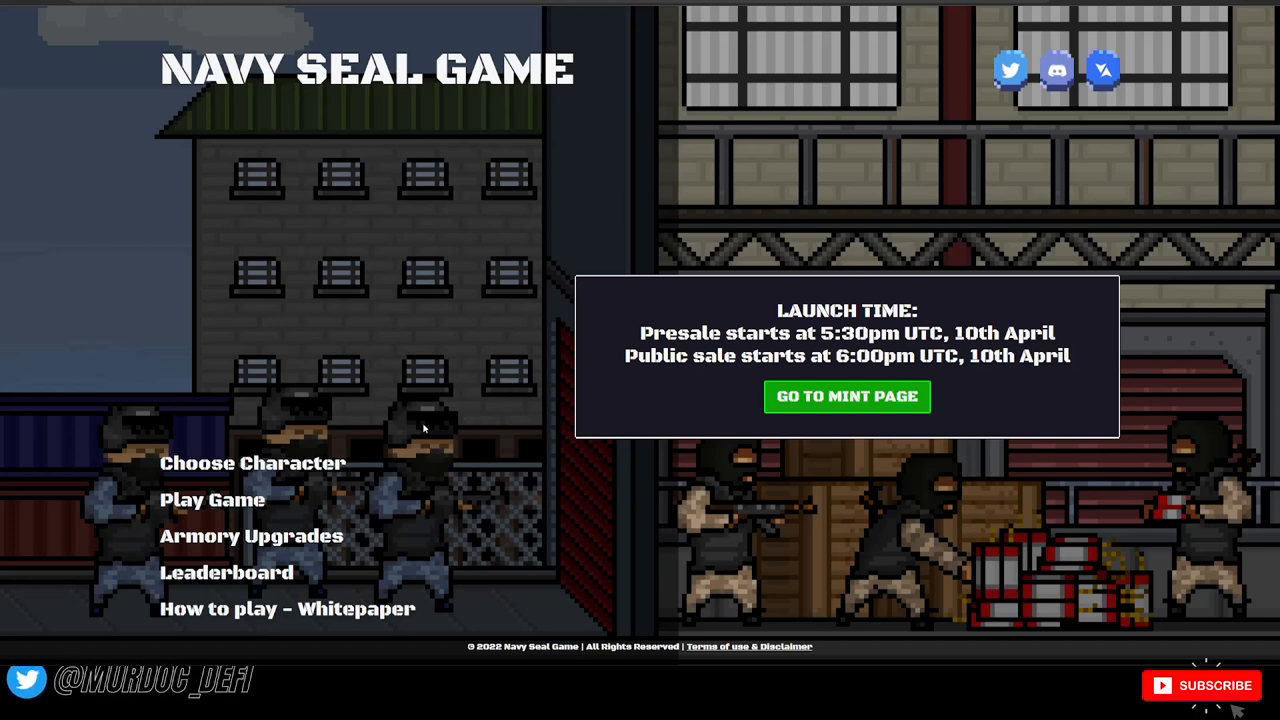
{"action": "left_click", "coordinate": [256, 464]}
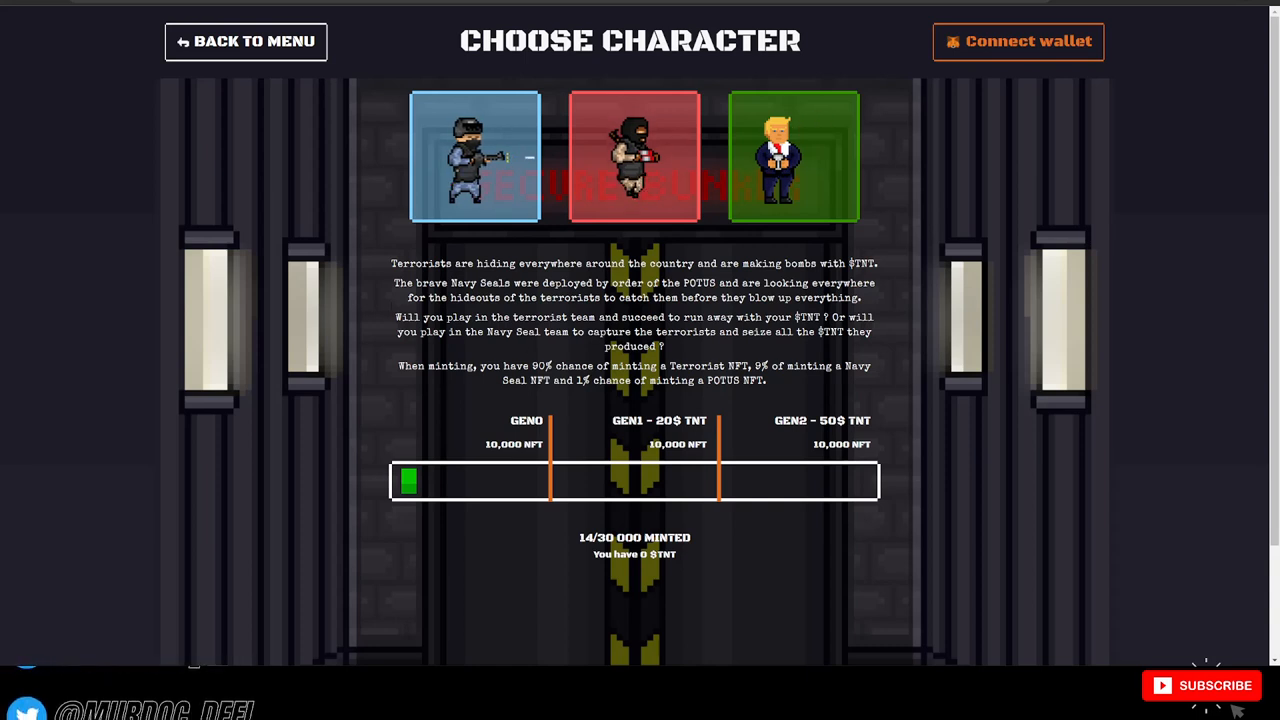
{"action": "left_click", "coordinate": [244, 40]}
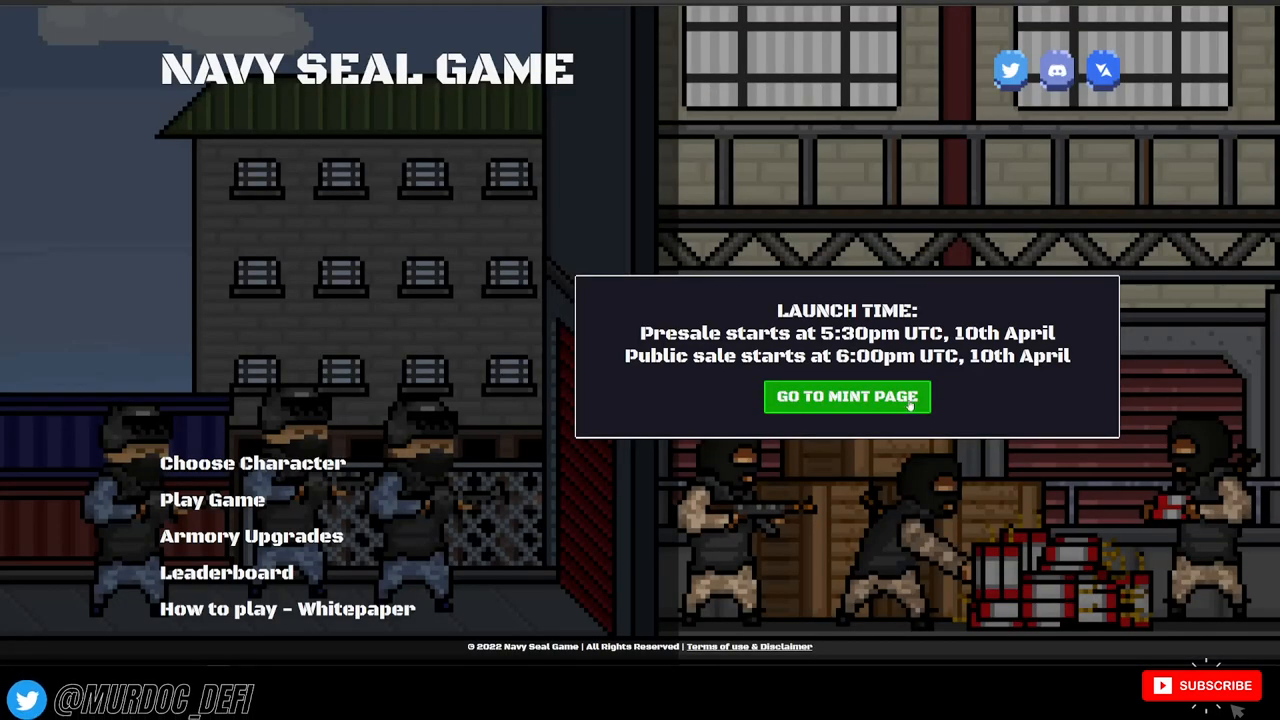
{"action": "left_click", "coordinate": [848, 396]}
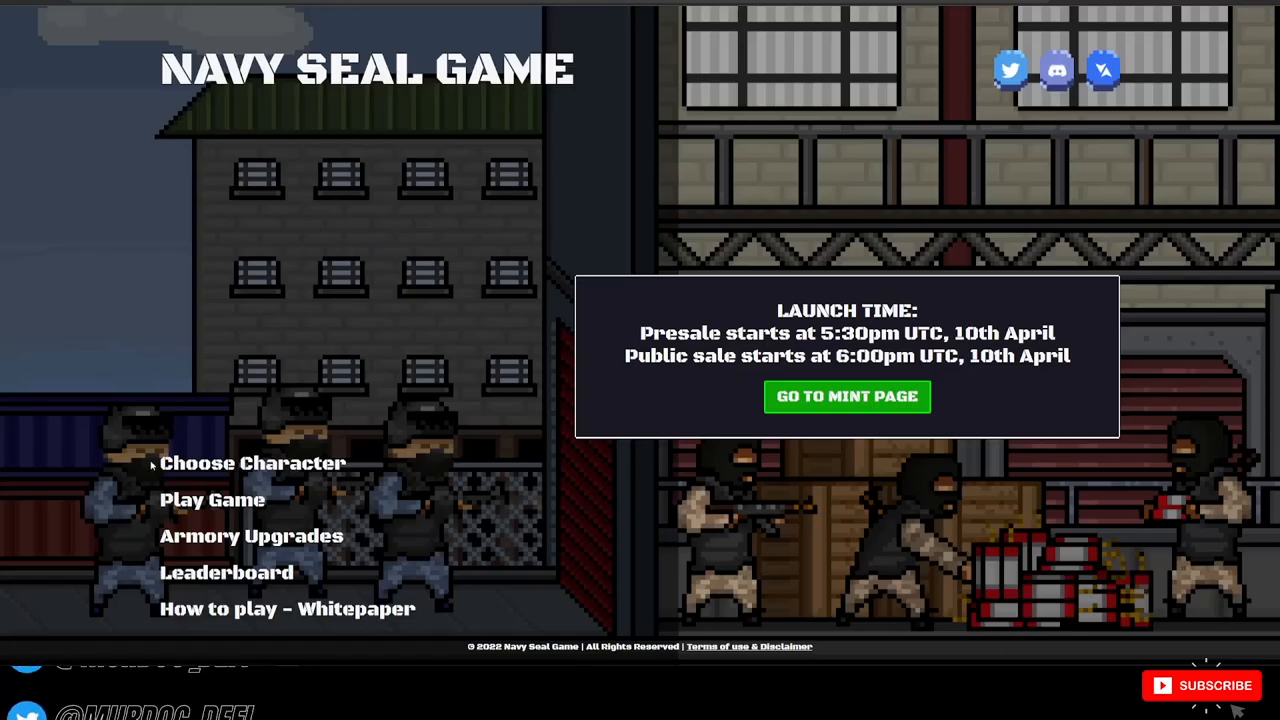
{"action": "mouse_move", "coordinate": [252, 464]}
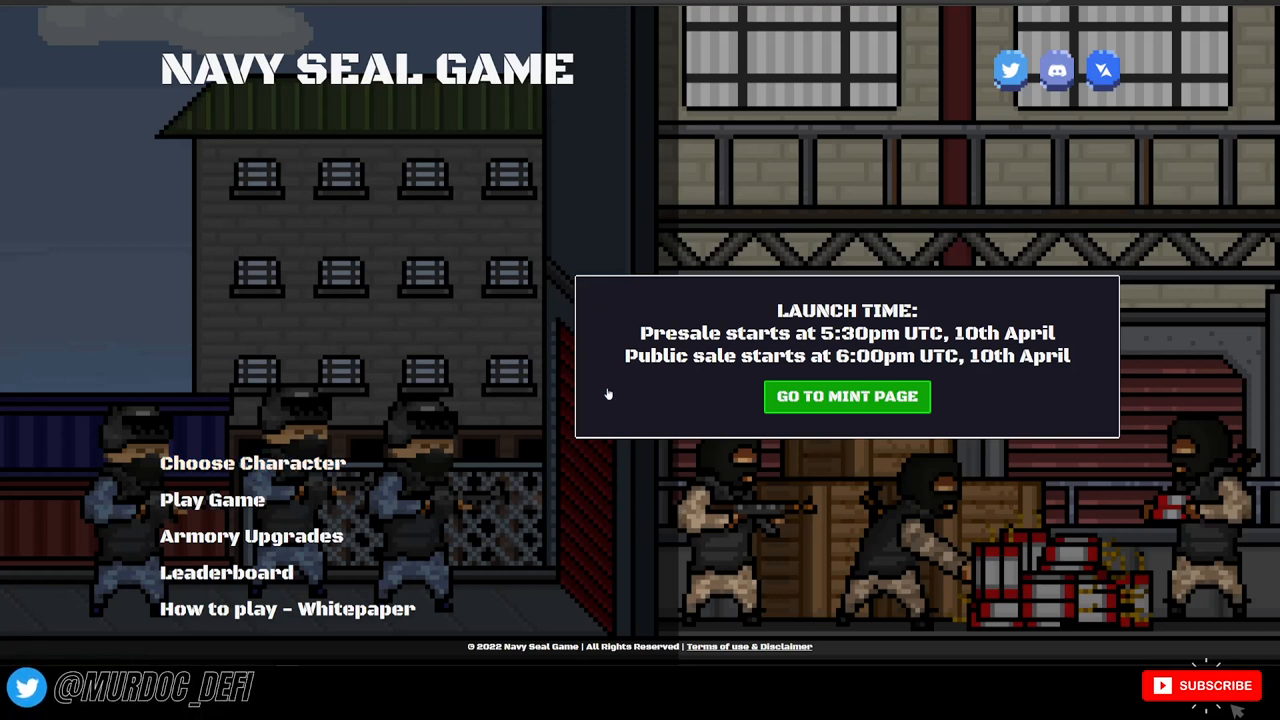
{"action": "mouse_move", "coordinate": [252, 464]}
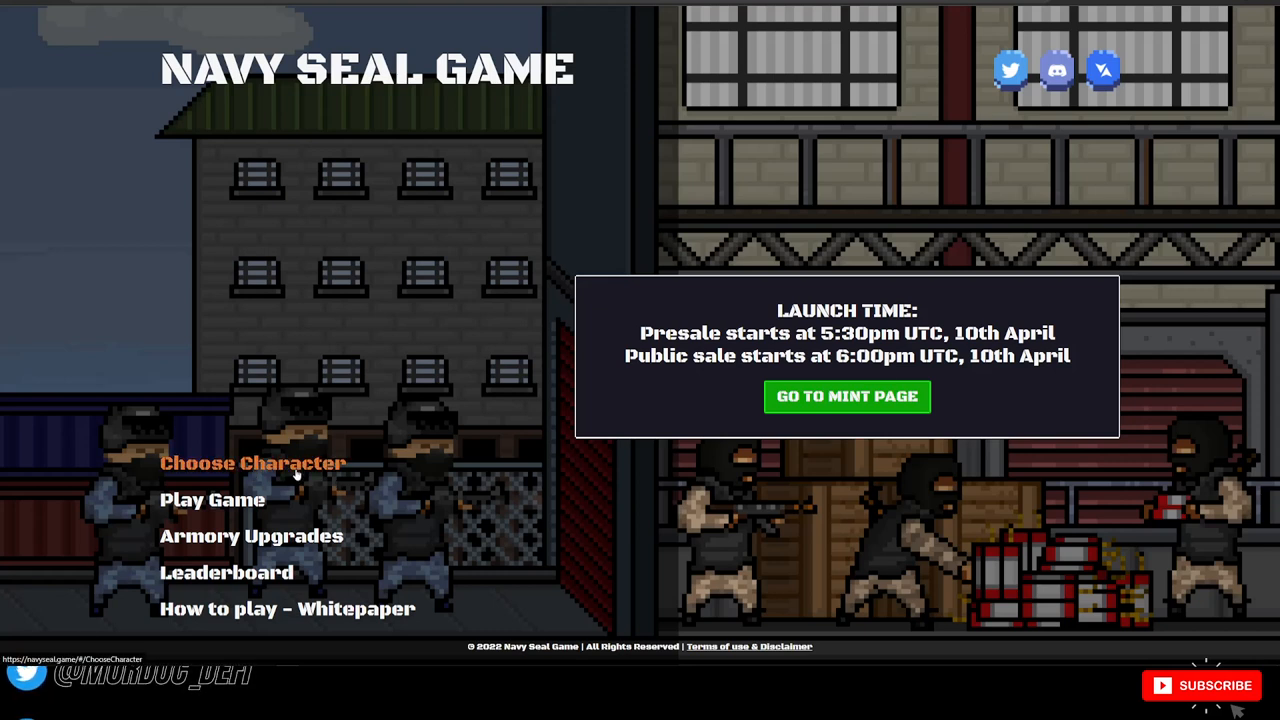
{"action": "left_click", "coordinate": [846, 396]}
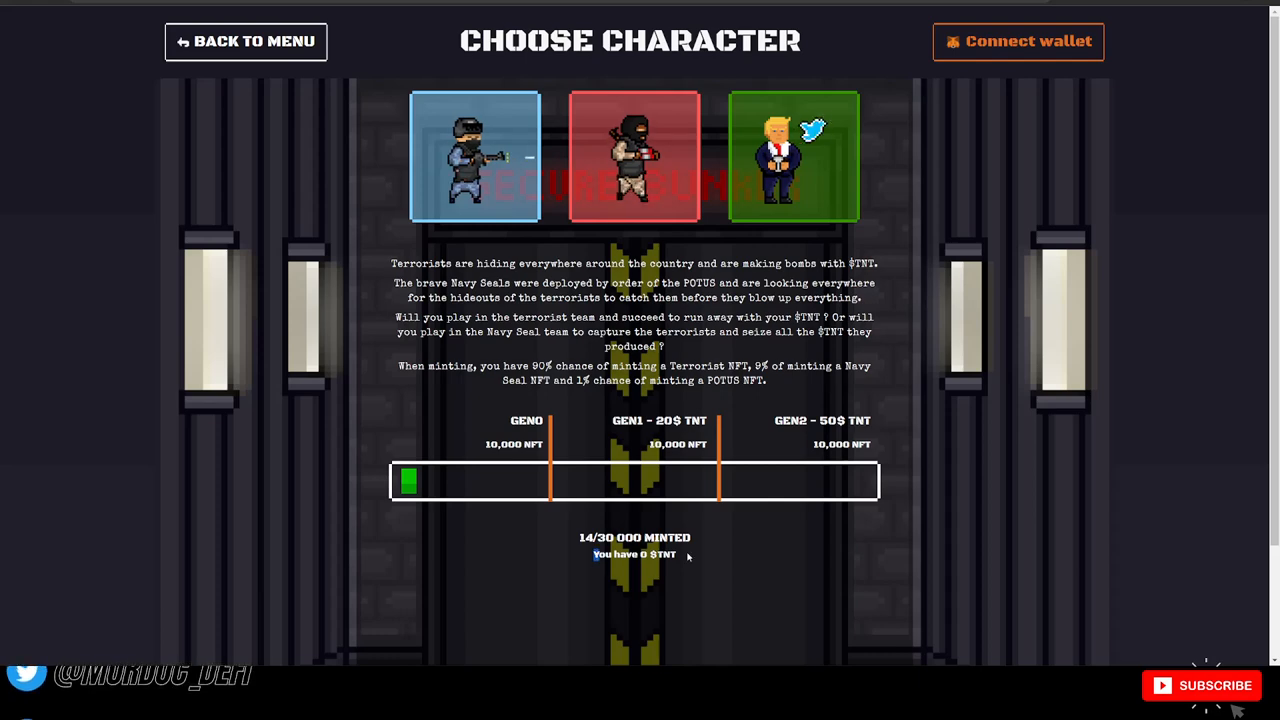
{"action": "left_click", "coordinate": [252, 40]}
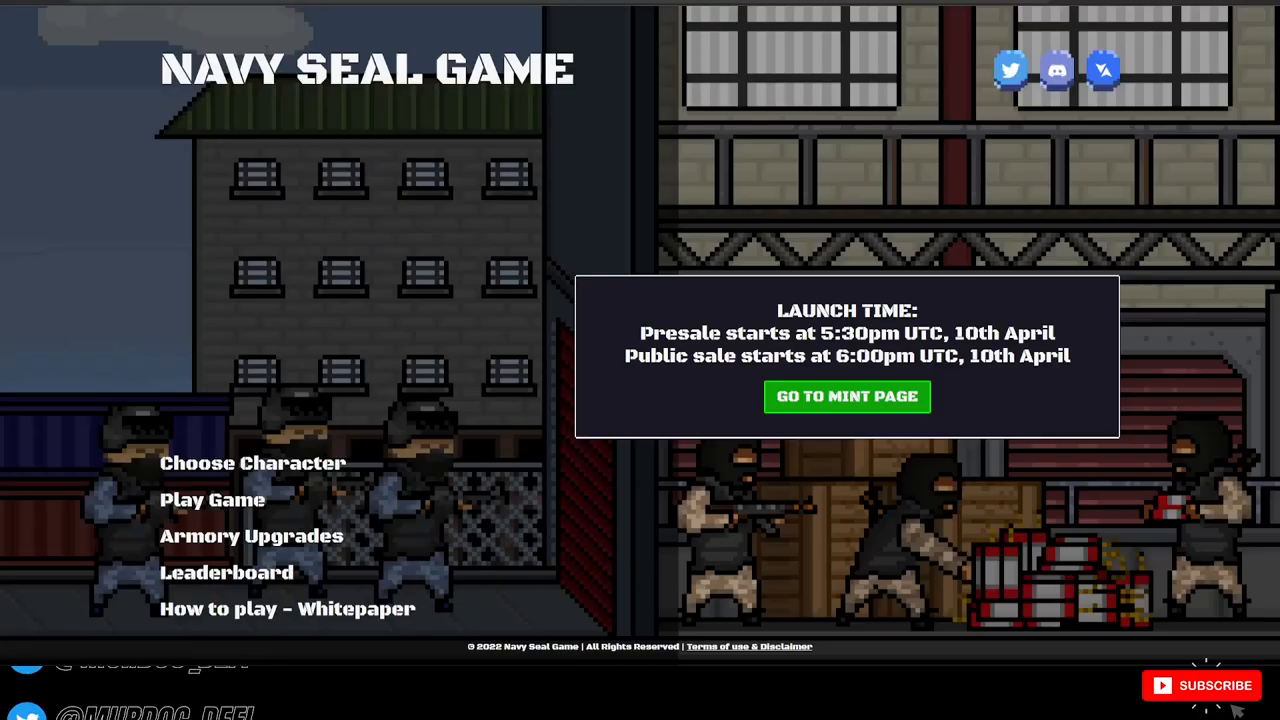
{"action": "left_click", "coordinate": [212, 500]}
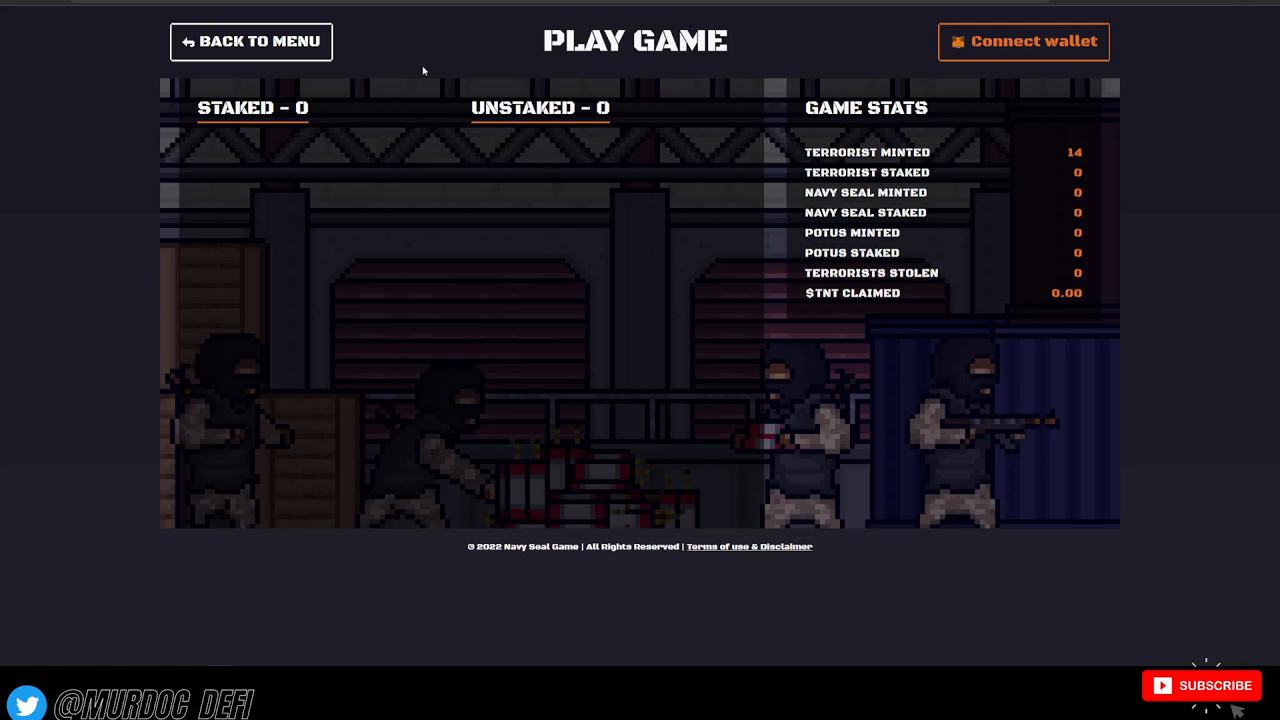
{"action": "mouse_move", "coordinate": [710, 560]}
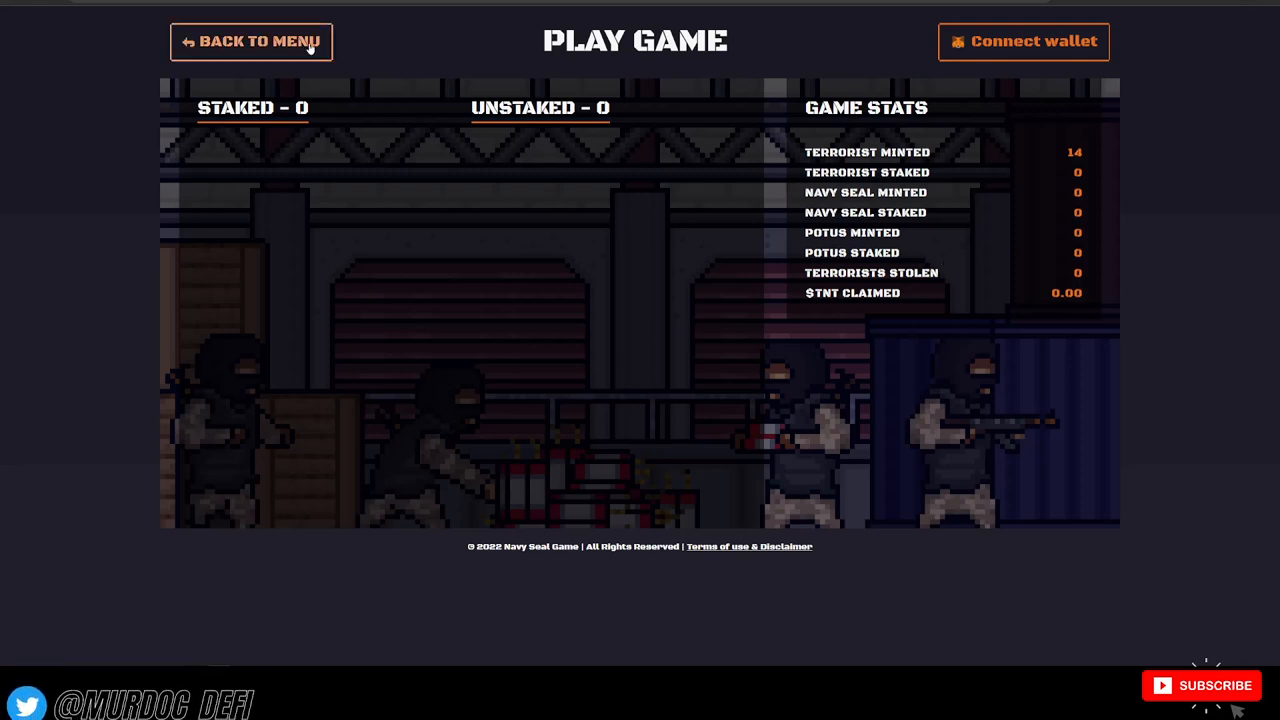
{"action": "left_click", "coordinate": [252, 42]}
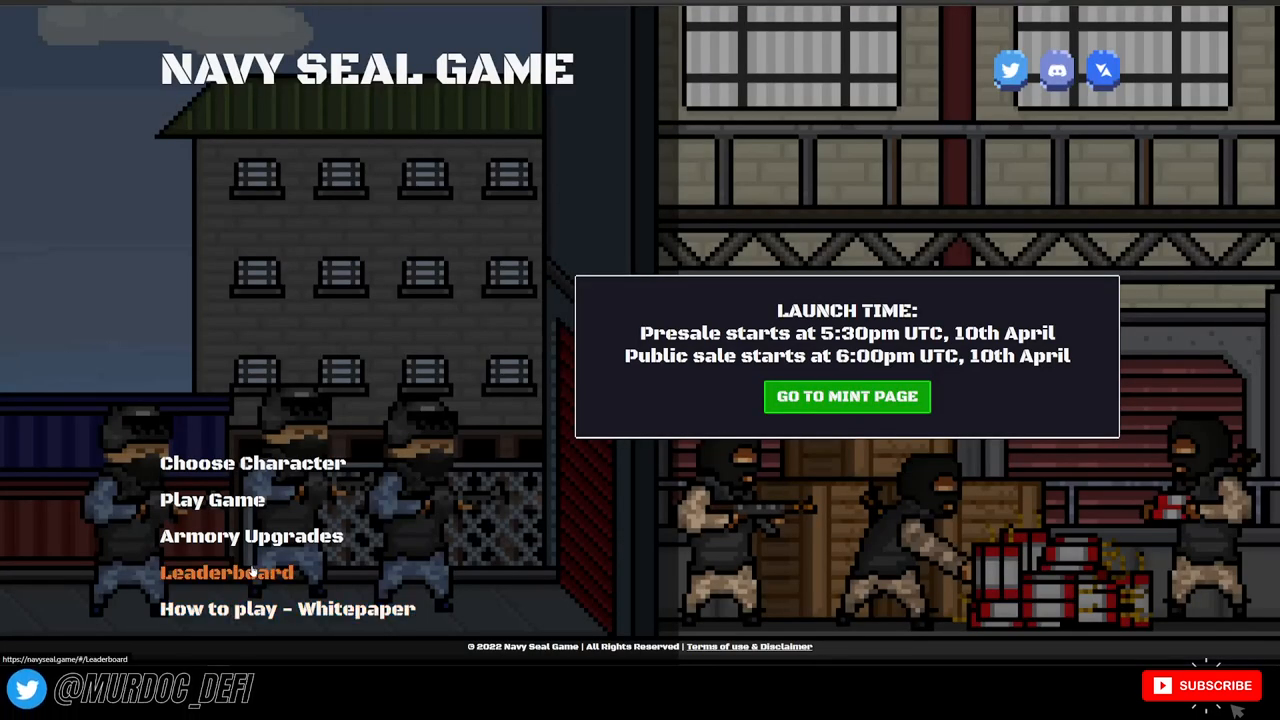
Step: Visit the Leaderboard and Armory Upgrades (coming soon) pages from the main menu
{"action": "left_click", "coordinate": [226, 572]}
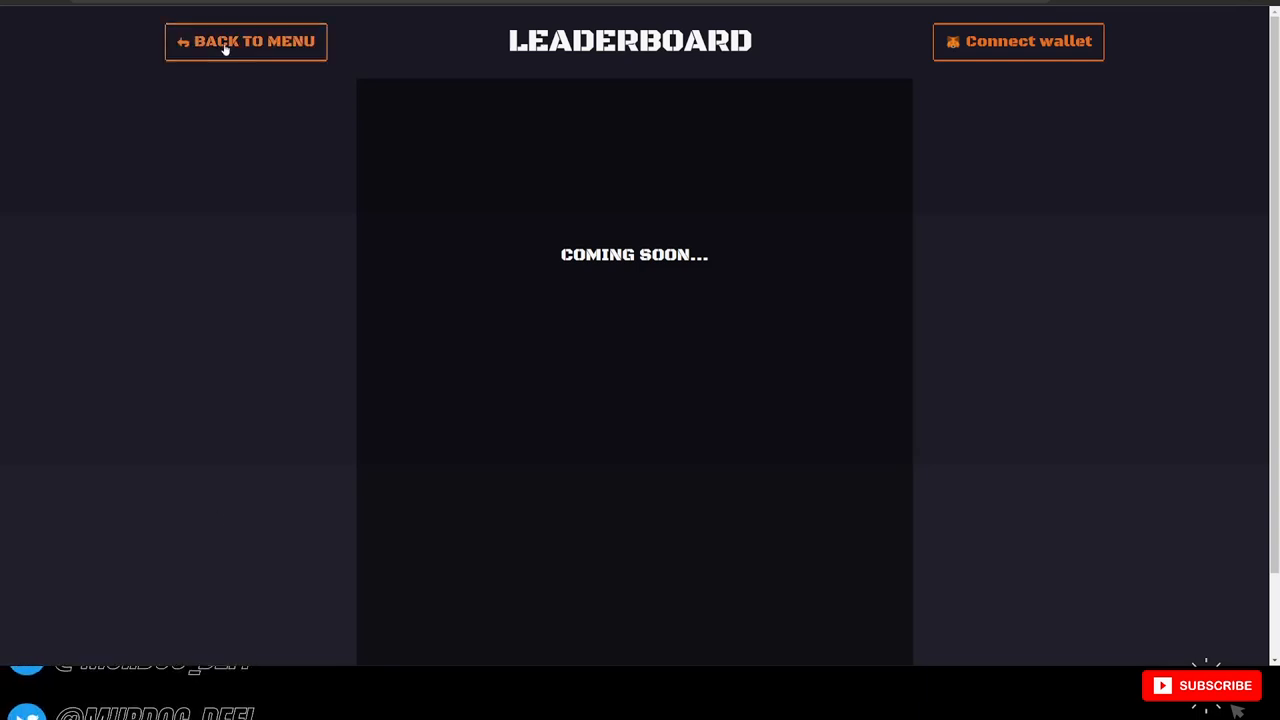
{"action": "left_click", "coordinate": [244, 40]}
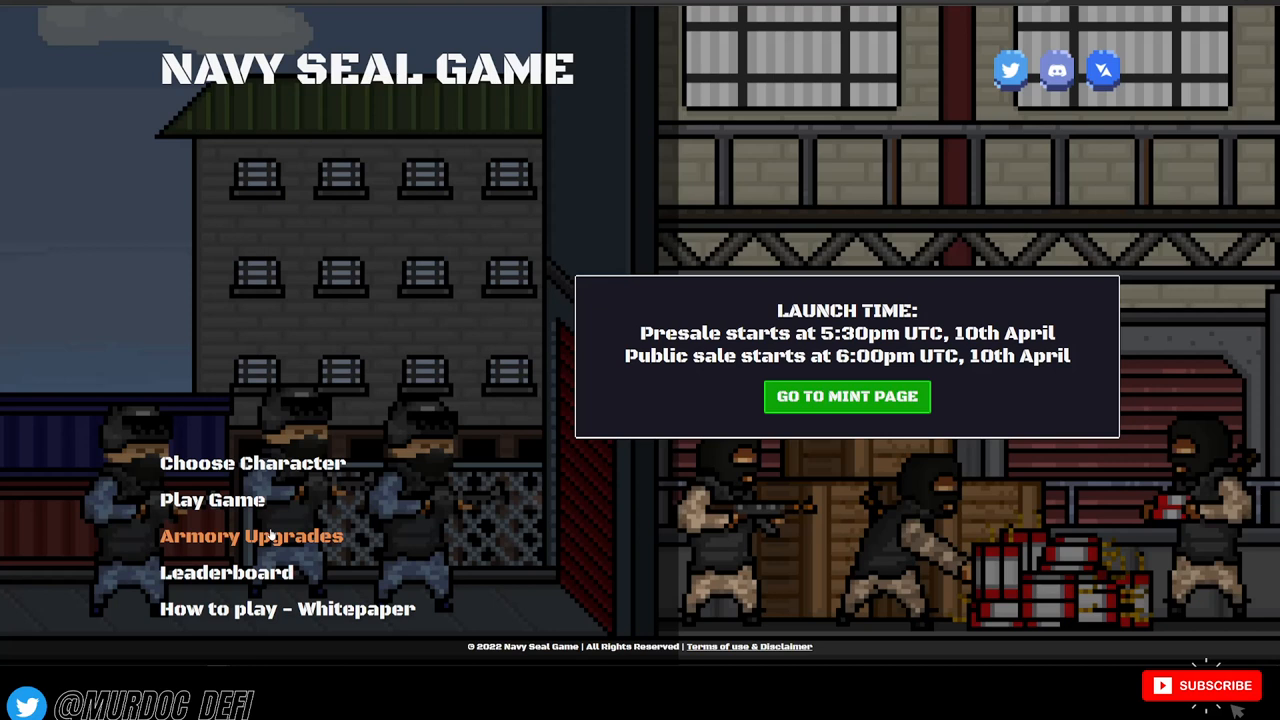
{"action": "left_click", "coordinate": [250, 536]}
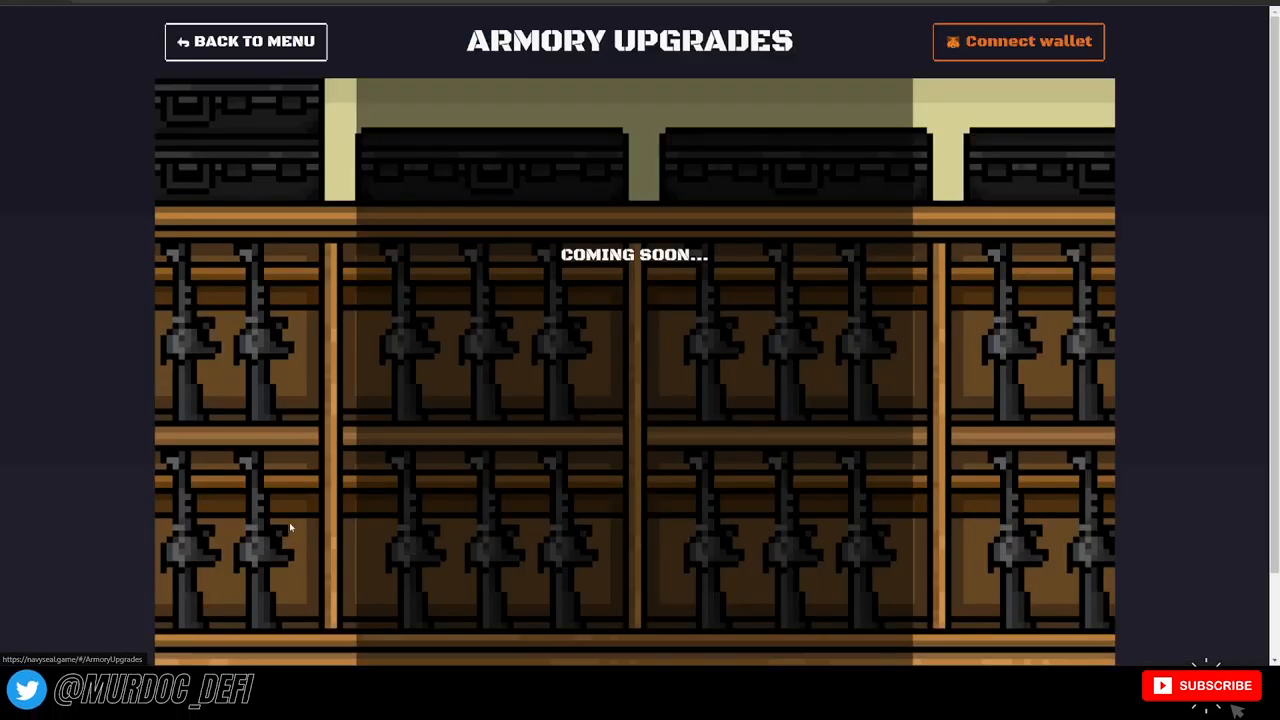
{"action": "mouse_move", "coordinate": [474, 636]}
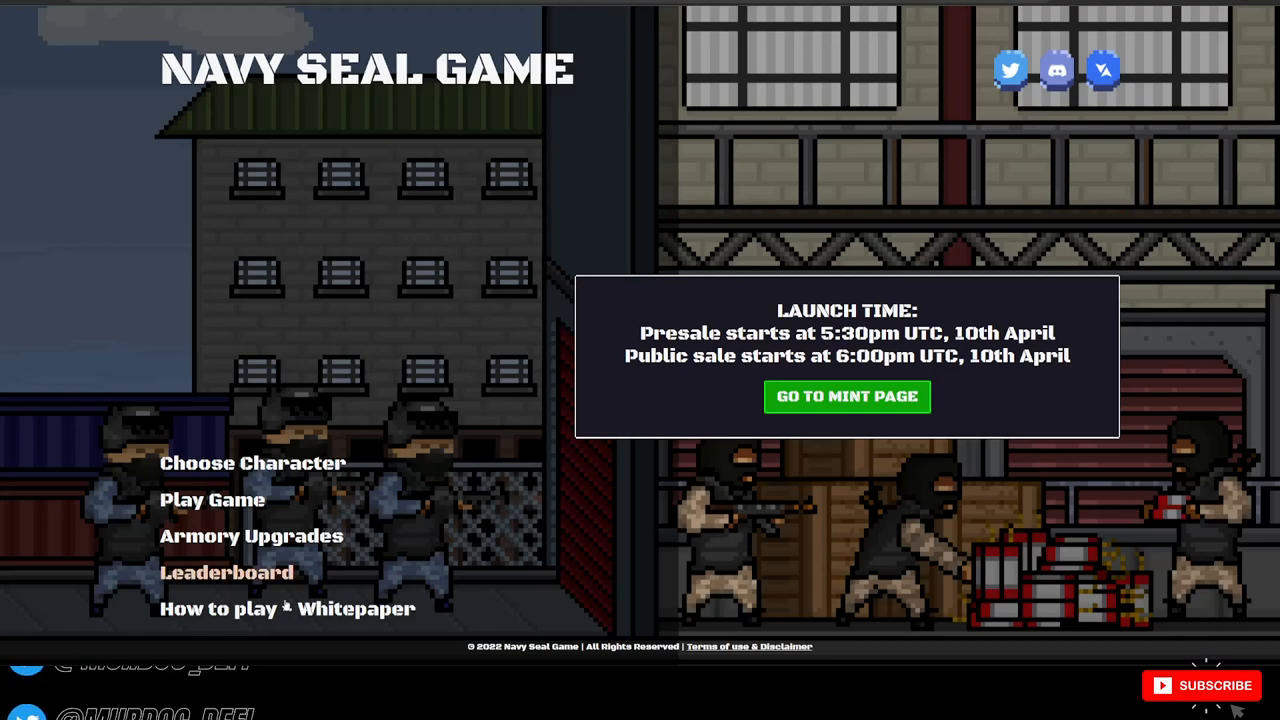
Step: Read the whitepaper's Minting, Navy Seals and POTUS sections, then return to the main menu
{"action": "left_click", "coordinate": [288, 608]}
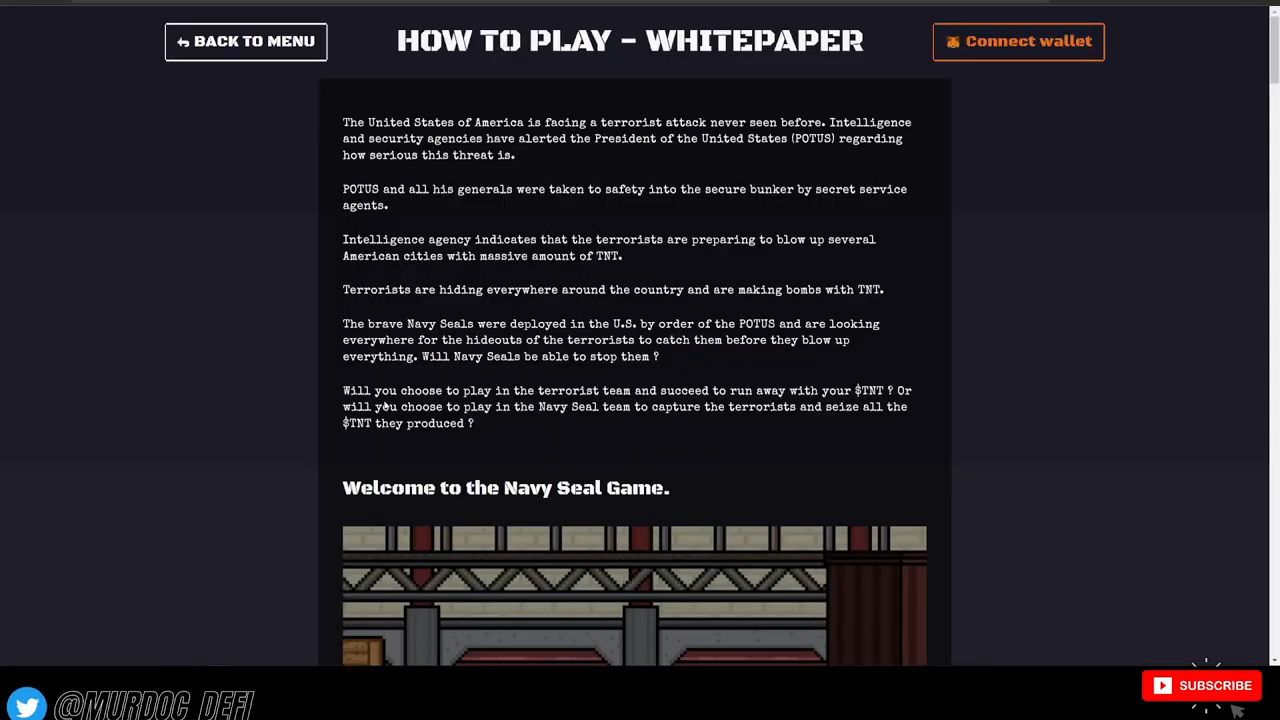
{"action": "scroll", "scroll_direction": "down", "scroll_amount": 3}
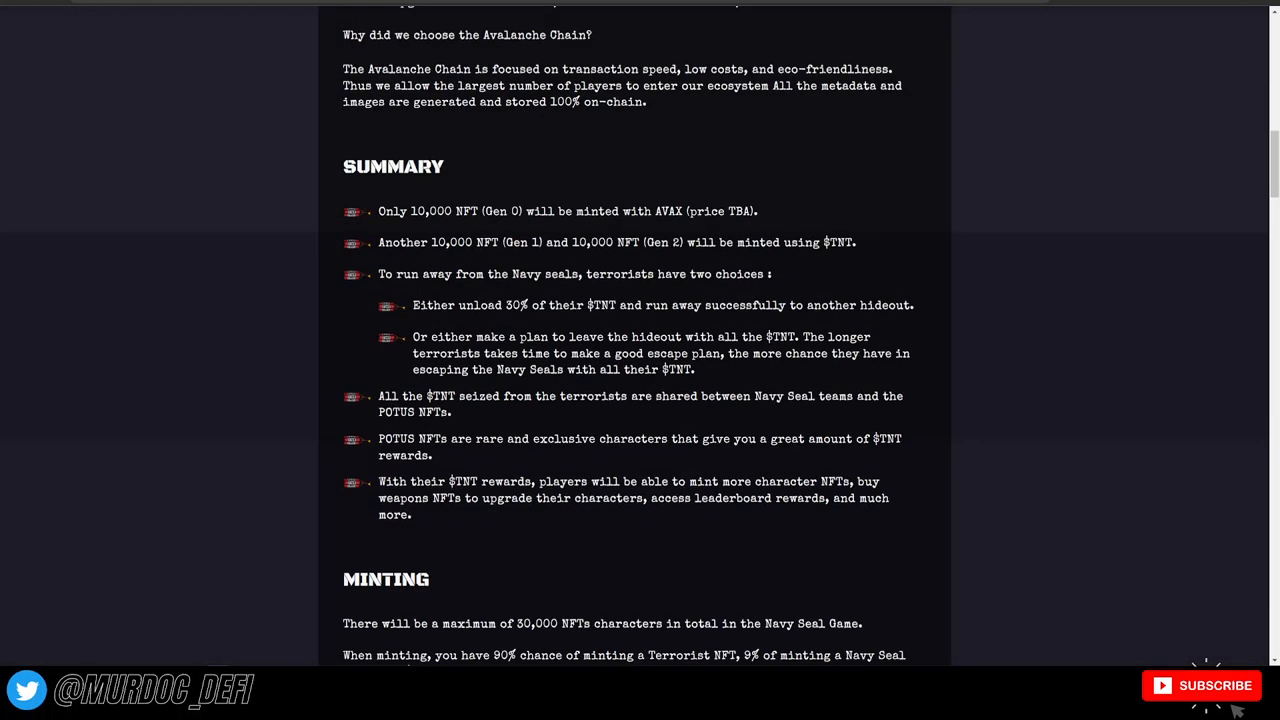
{"action": "scroll", "scroll_direction": "down", "scroll_amount": 3}
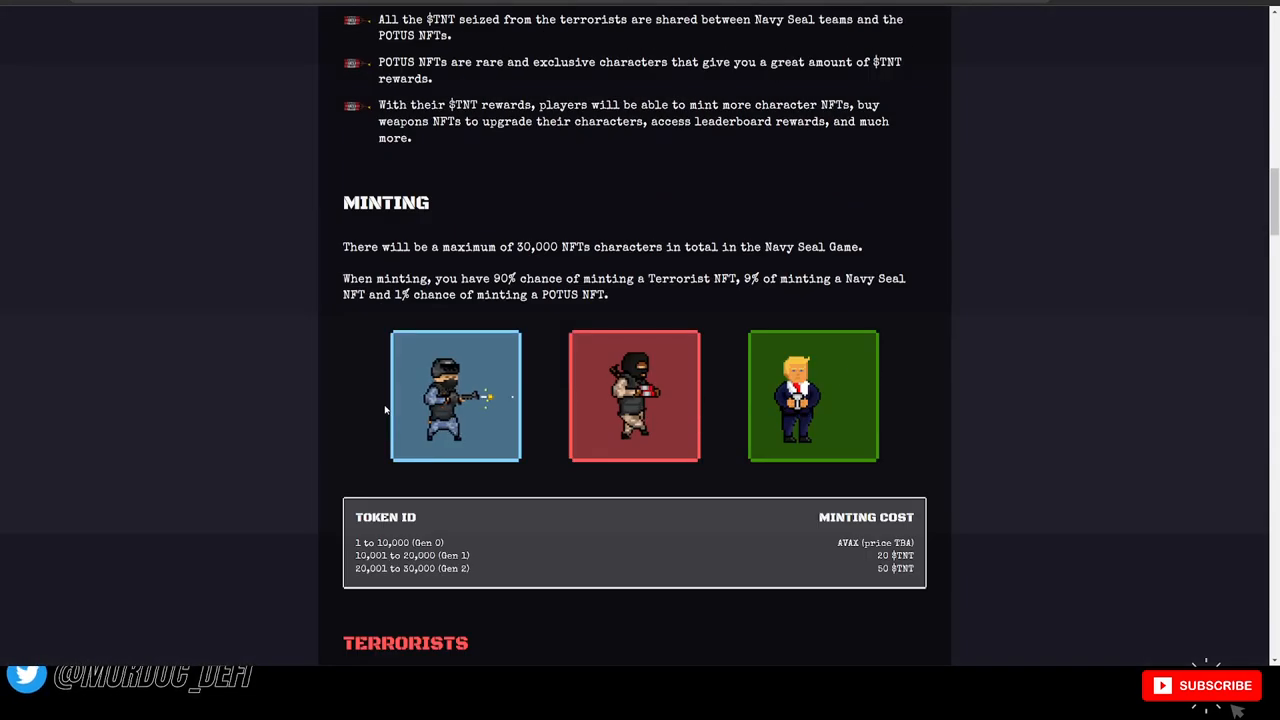
{"action": "scroll", "scroll_direction": "down", "scroll_amount": 3}
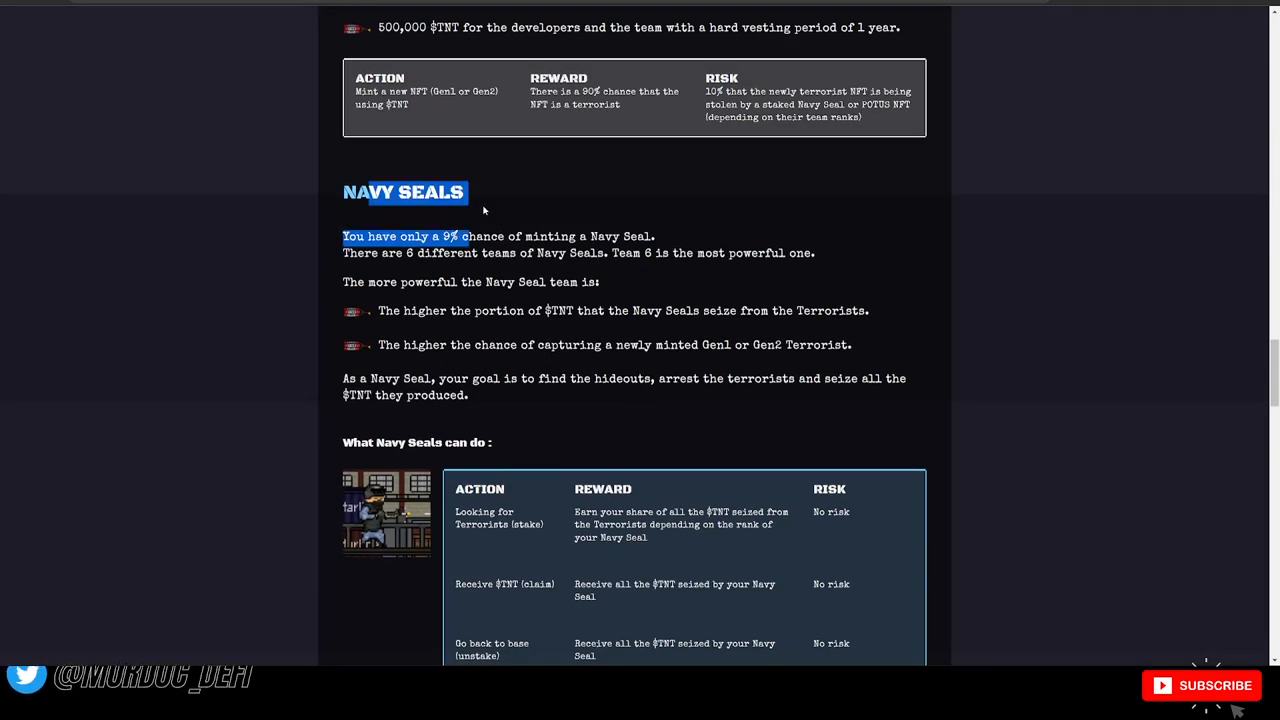
{"action": "scroll", "scroll_direction": "down", "scroll_amount": 3}
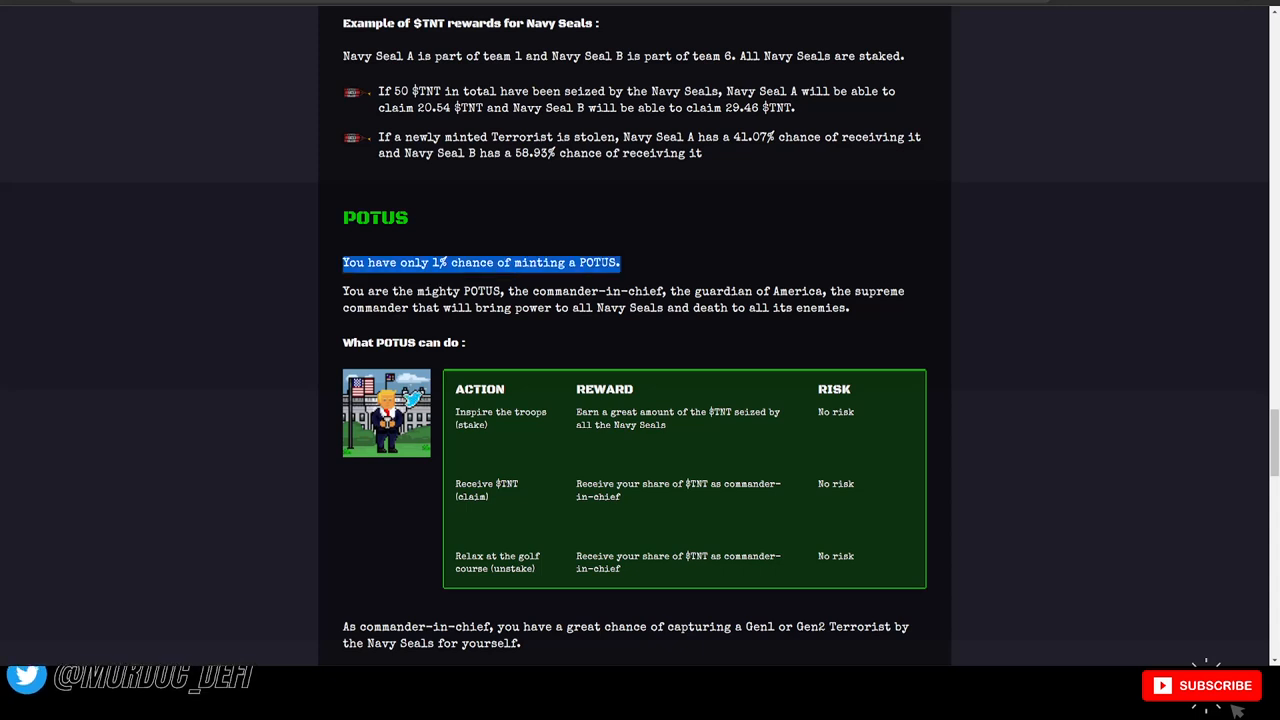
{"action": "left_click_drag", "start_coordinate": [516, 292], "coordinate": [628, 308]}
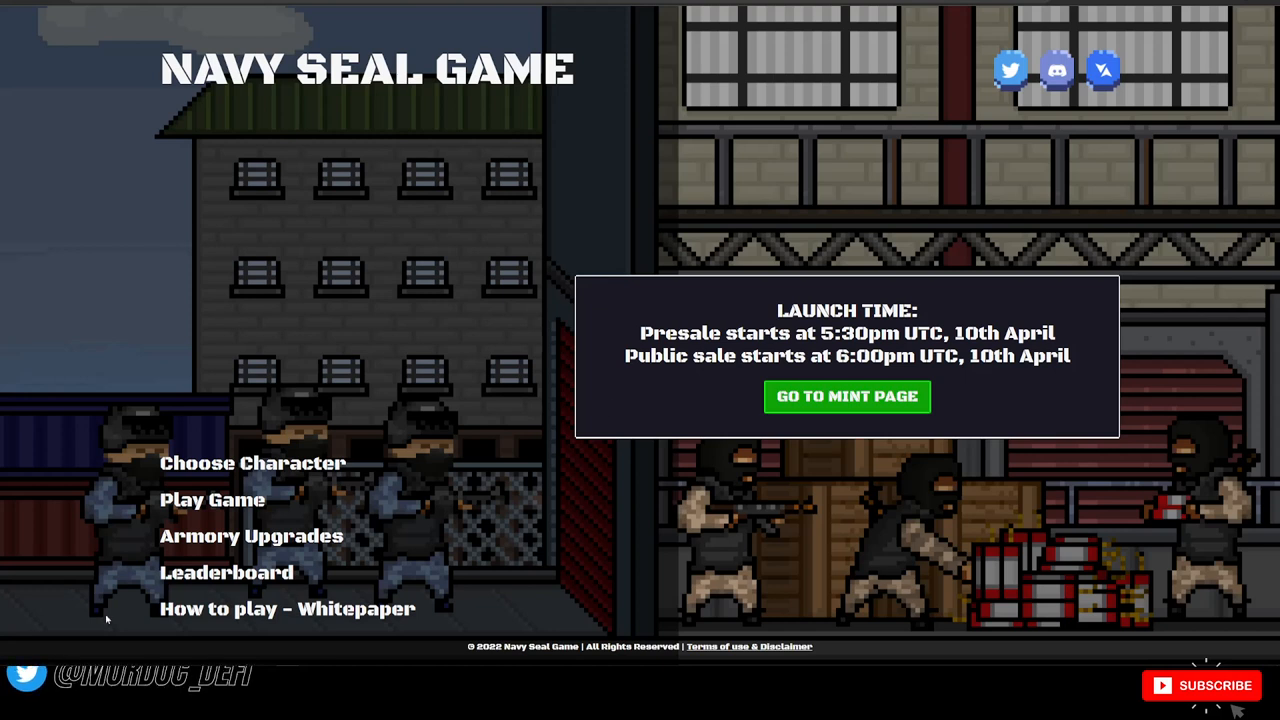
Step: Reopen the How to play whitepaper and skim its story intro and Welcome section
{"action": "left_click", "coordinate": [286, 608]}
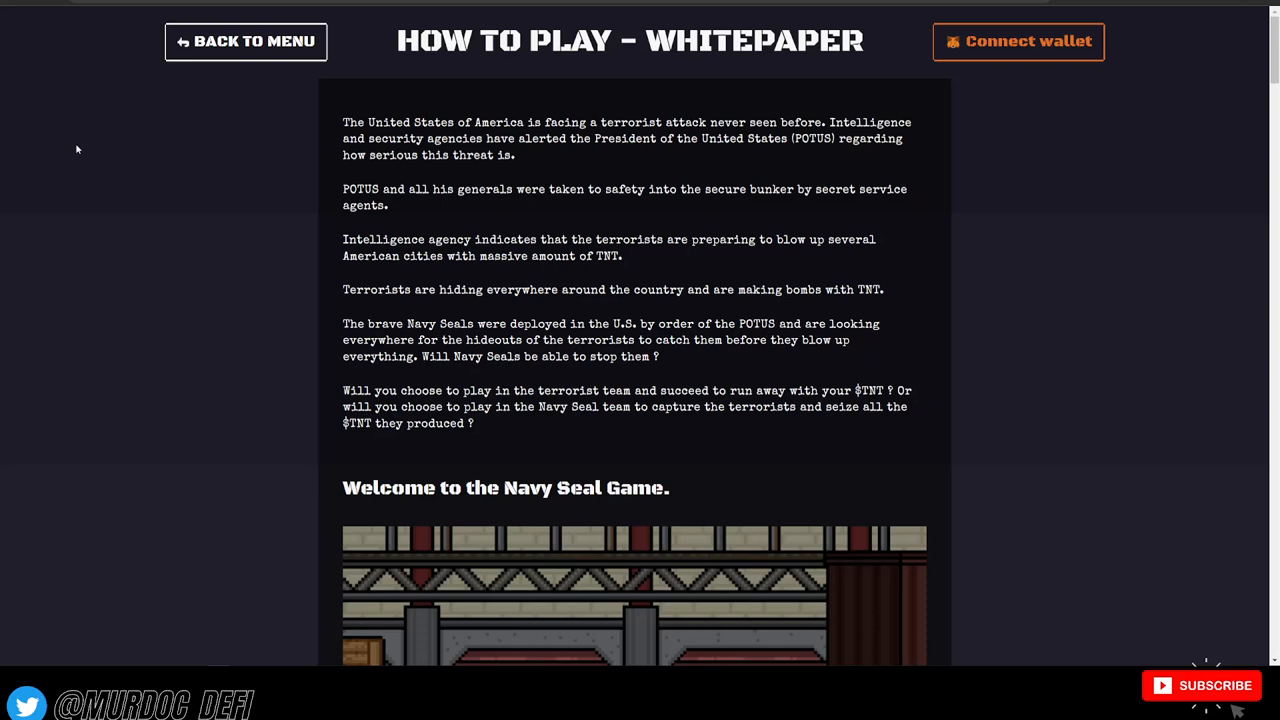
{"action": "mouse_move", "coordinate": [670, 272]}
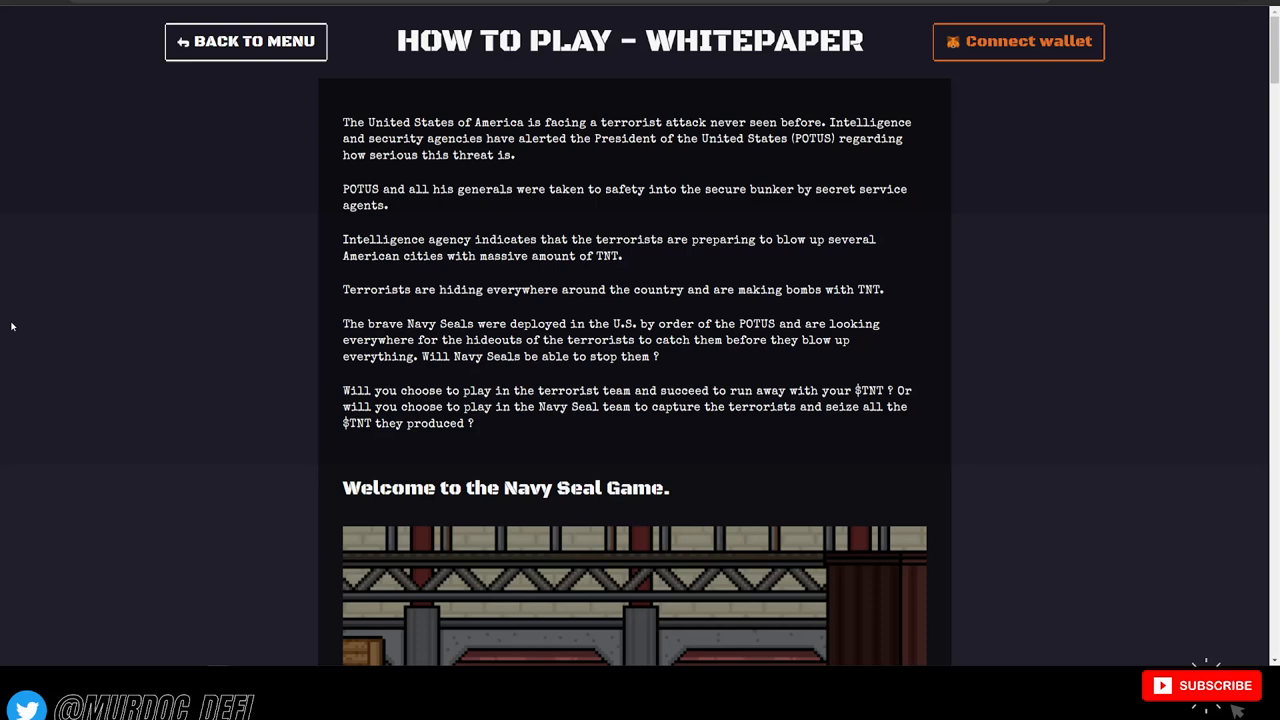
{"action": "right_click", "coordinate": [12, 326]}
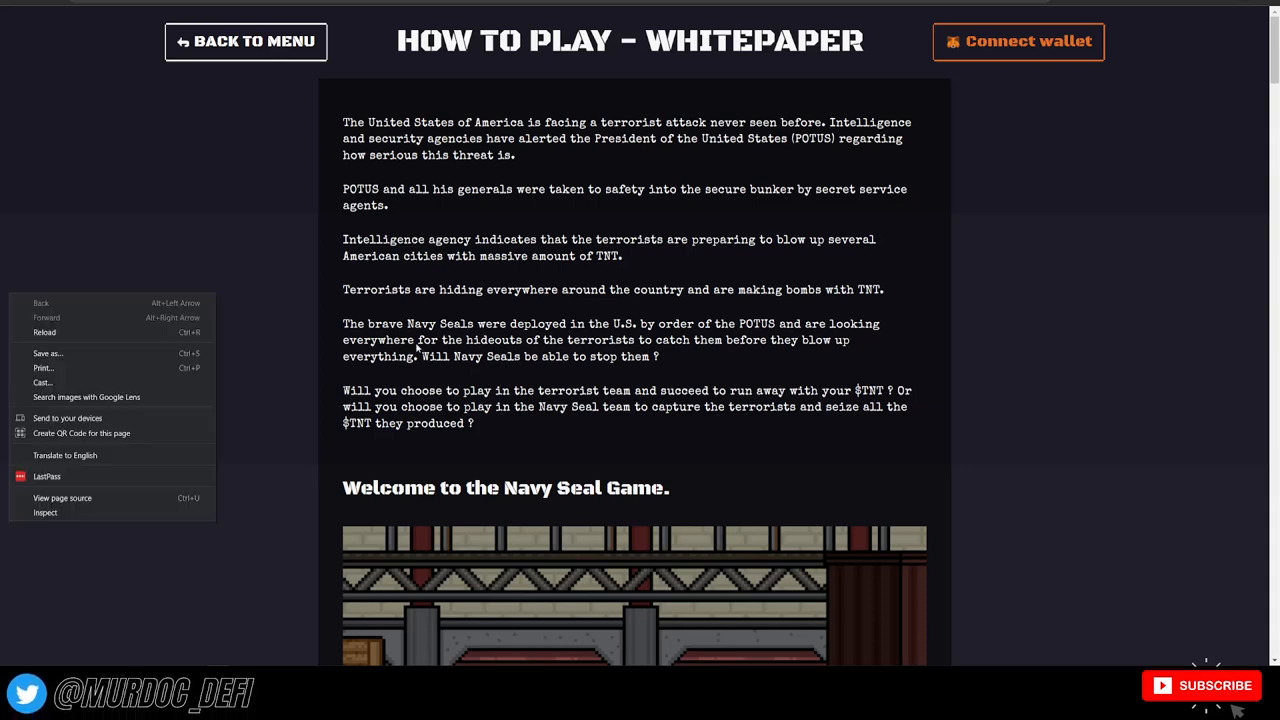
{"action": "left_click", "coordinate": [548, 420]}
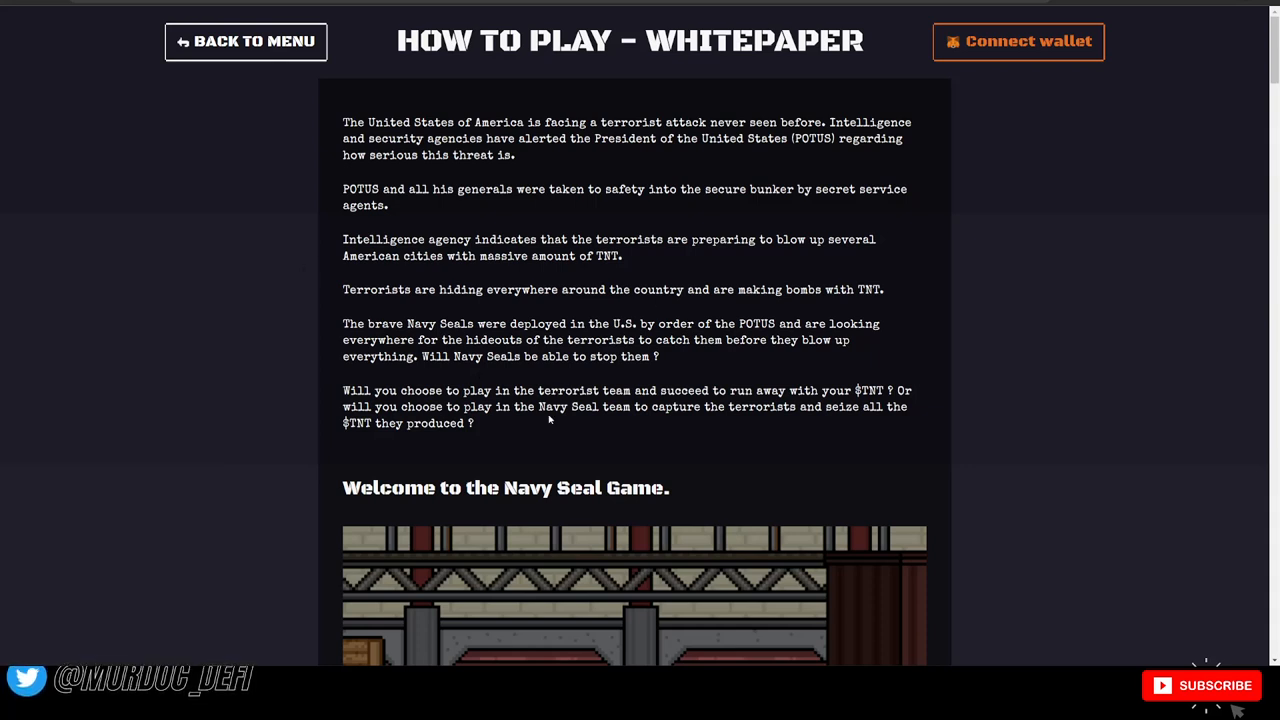
{"action": "mouse_move", "coordinate": [628, 438]}
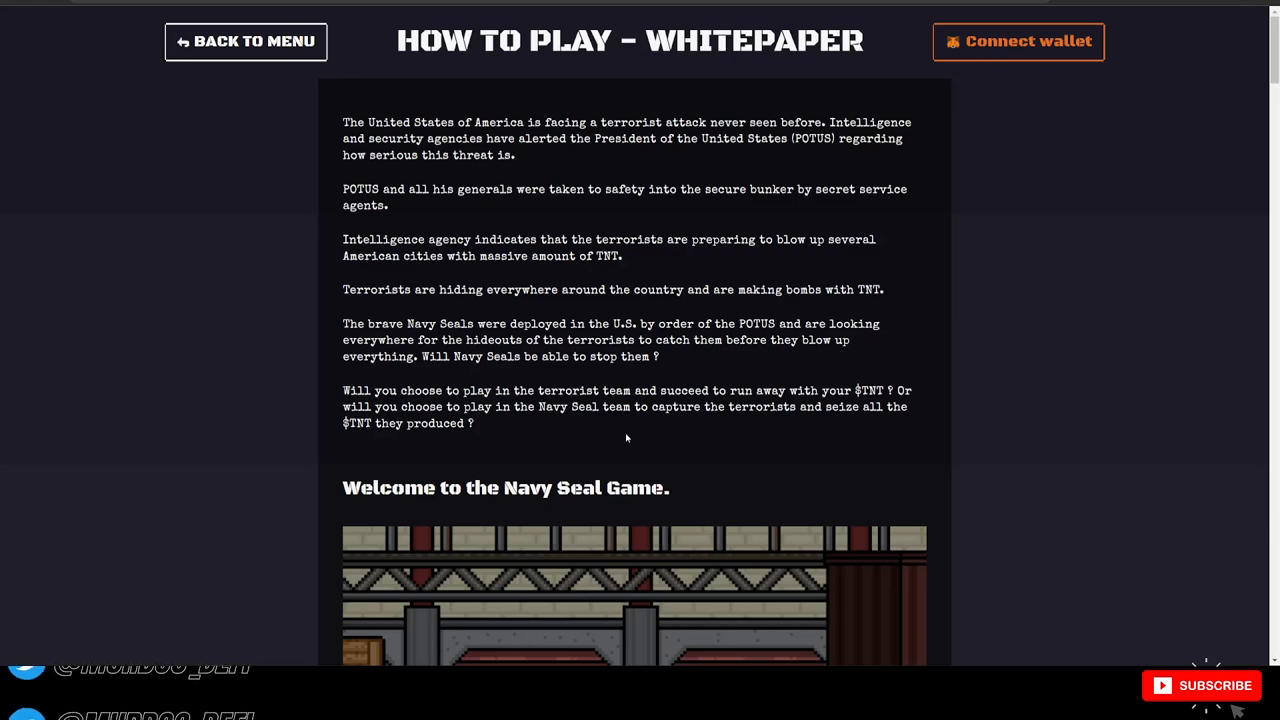
{"action": "scroll", "scroll_direction": "down", "scroll_amount": 3}
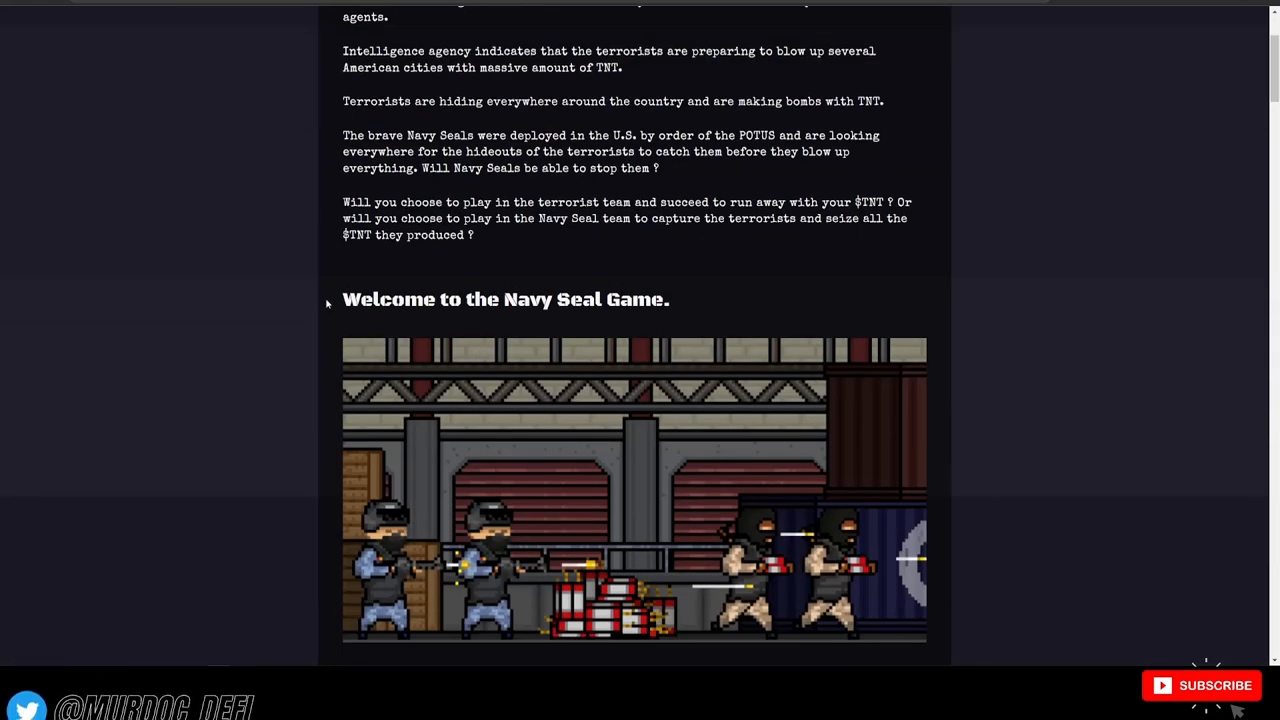
{"action": "scroll", "scroll_direction": "up", "scroll_amount": 3}
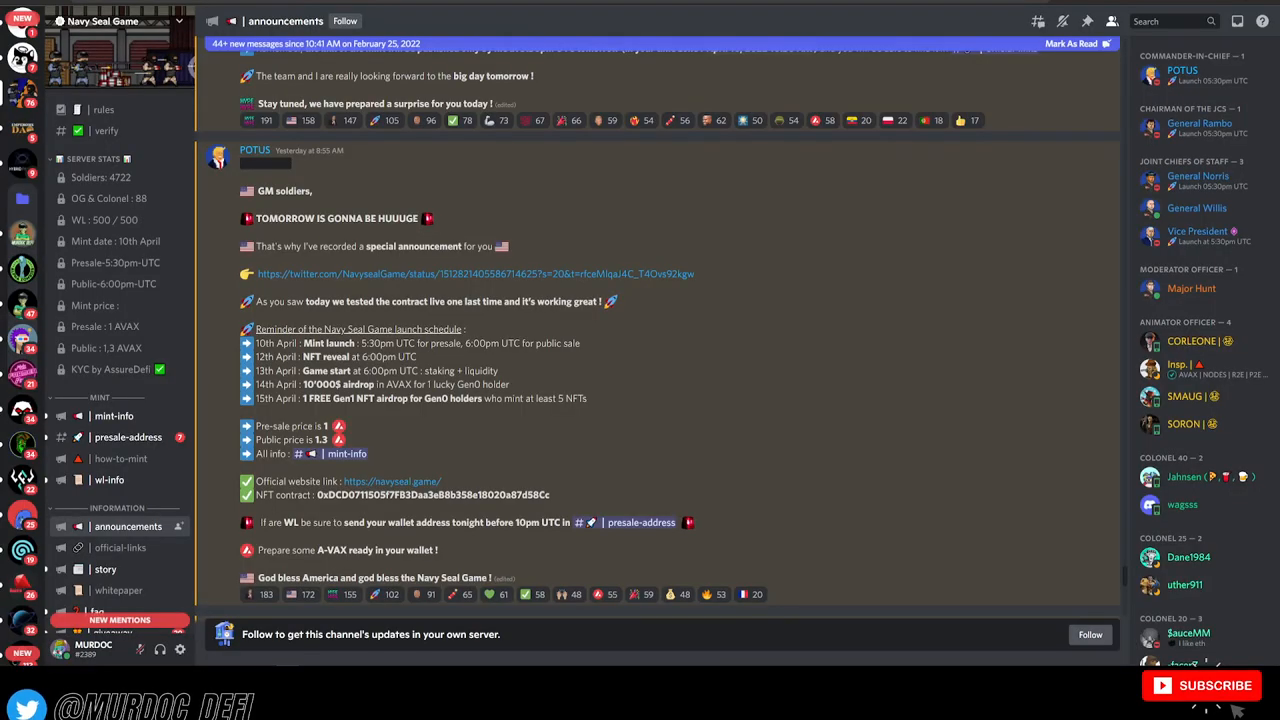
{"action": "mouse_move", "coordinate": [336, 296]}
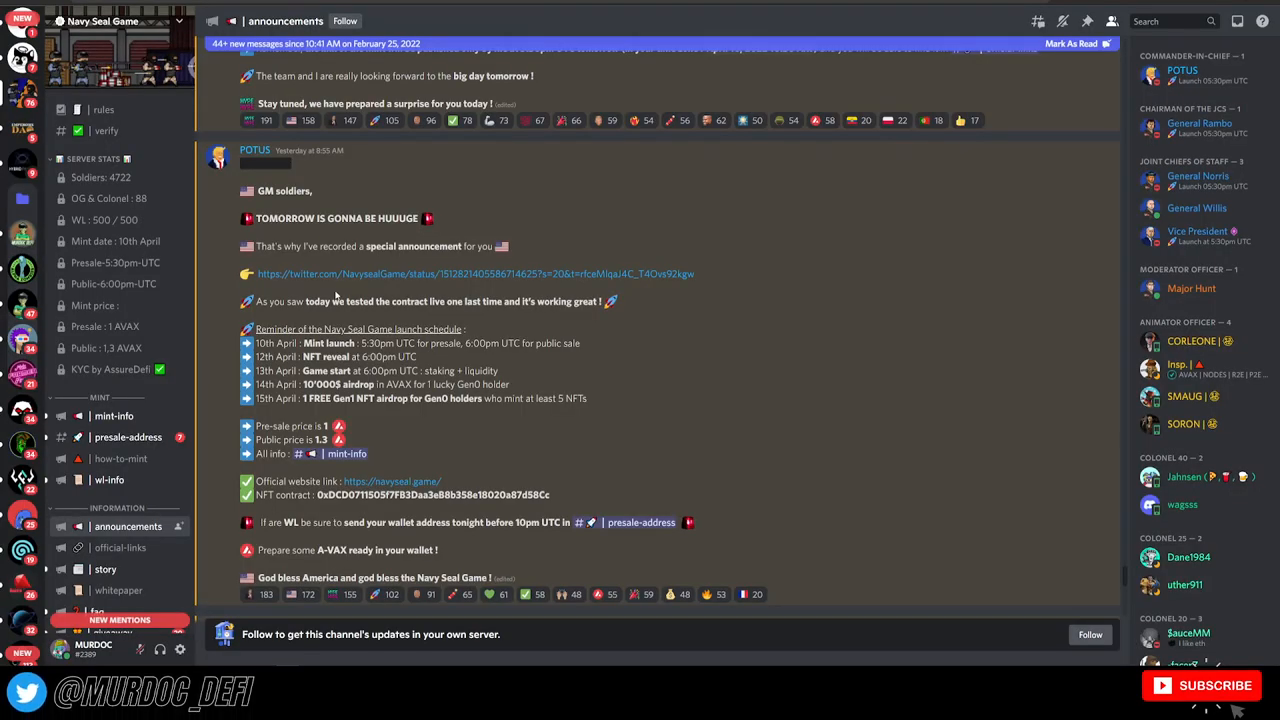
{"action": "mouse_move", "coordinate": [344, 366]}
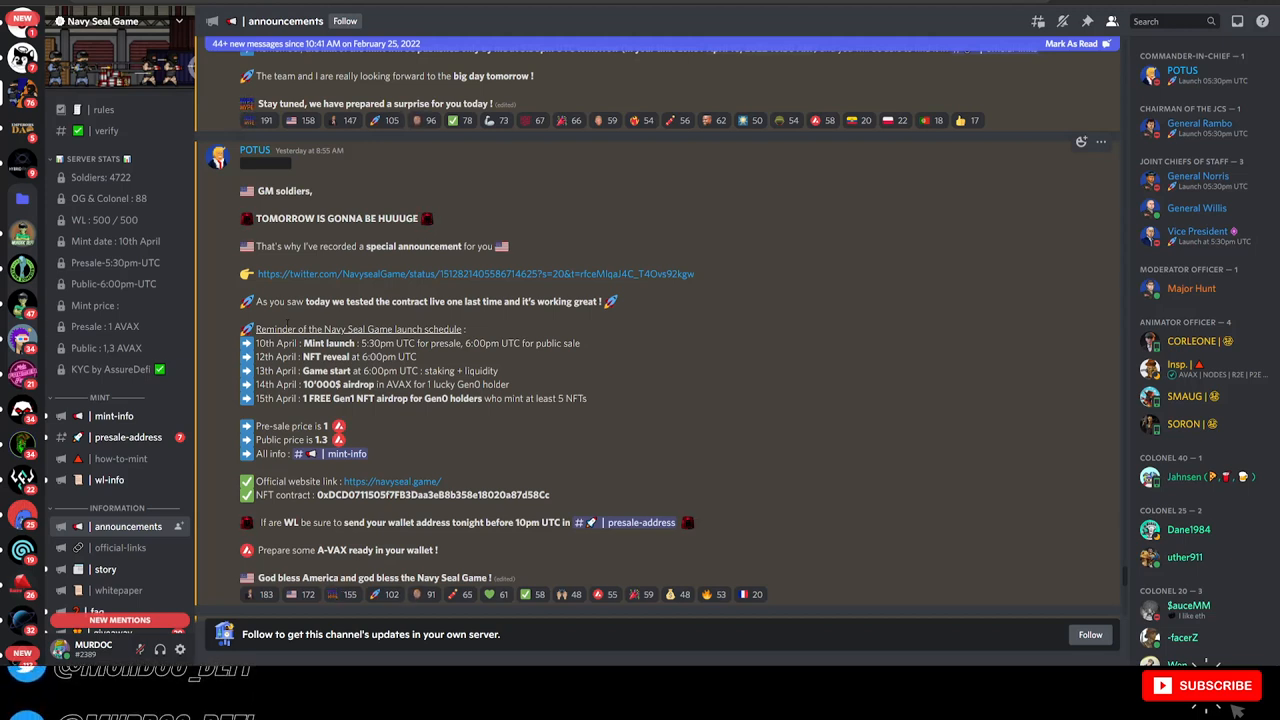
{"action": "mouse_move", "coordinate": [910, 408]}
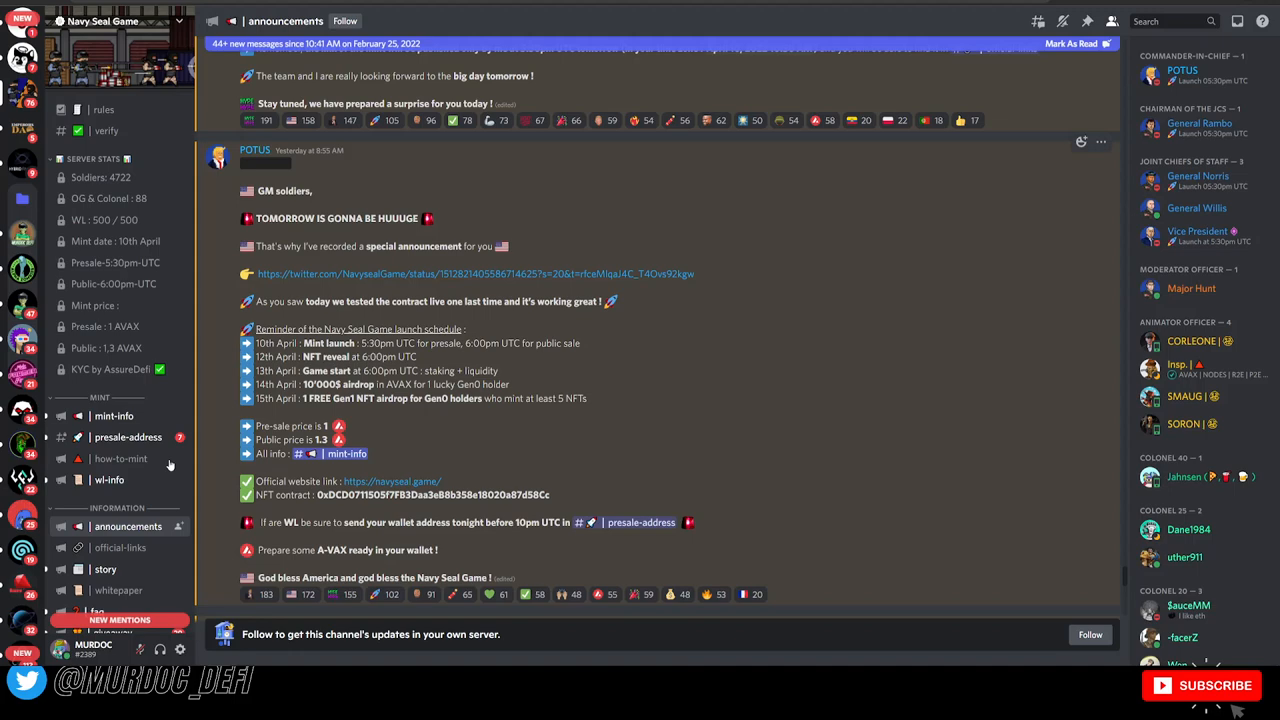
{"action": "mouse_move", "coordinate": [390, 480]}
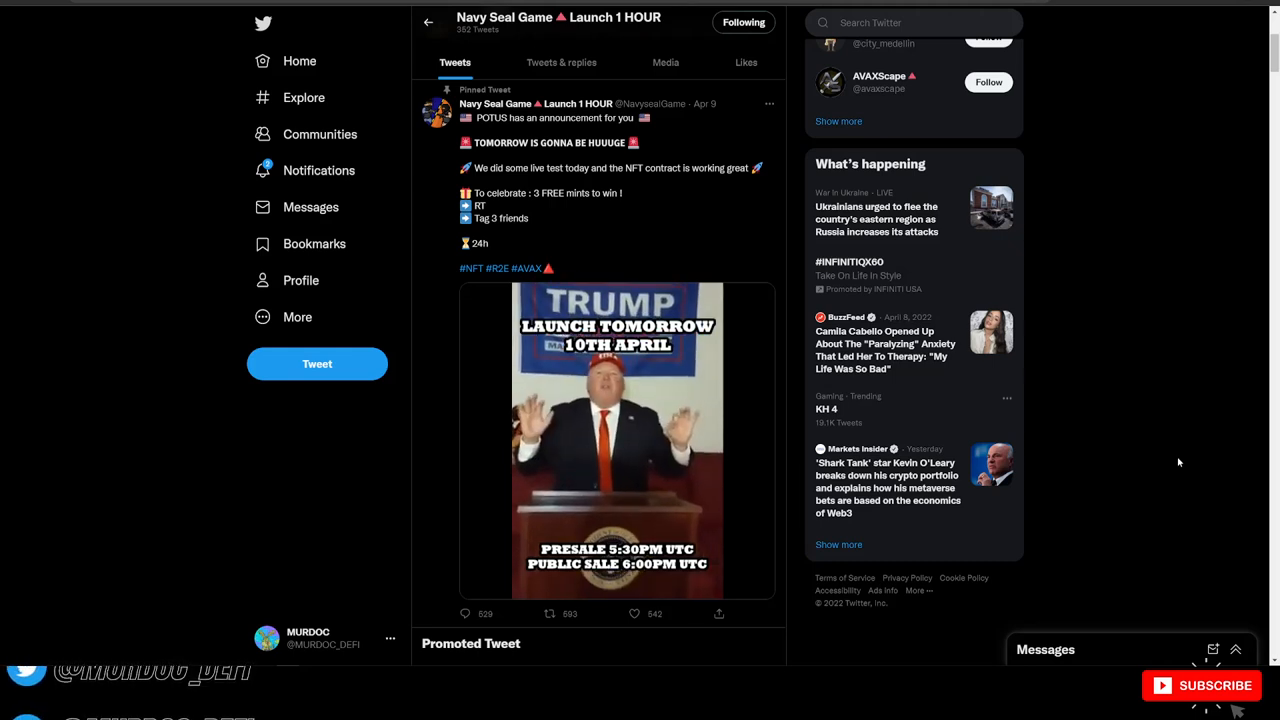
Step: Play the pinned launch-tomorrow video and scroll the feed to the 'Launch event 9 of 10' free-mints tweet
{"action": "left_click", "coordinate": [616, 440]}
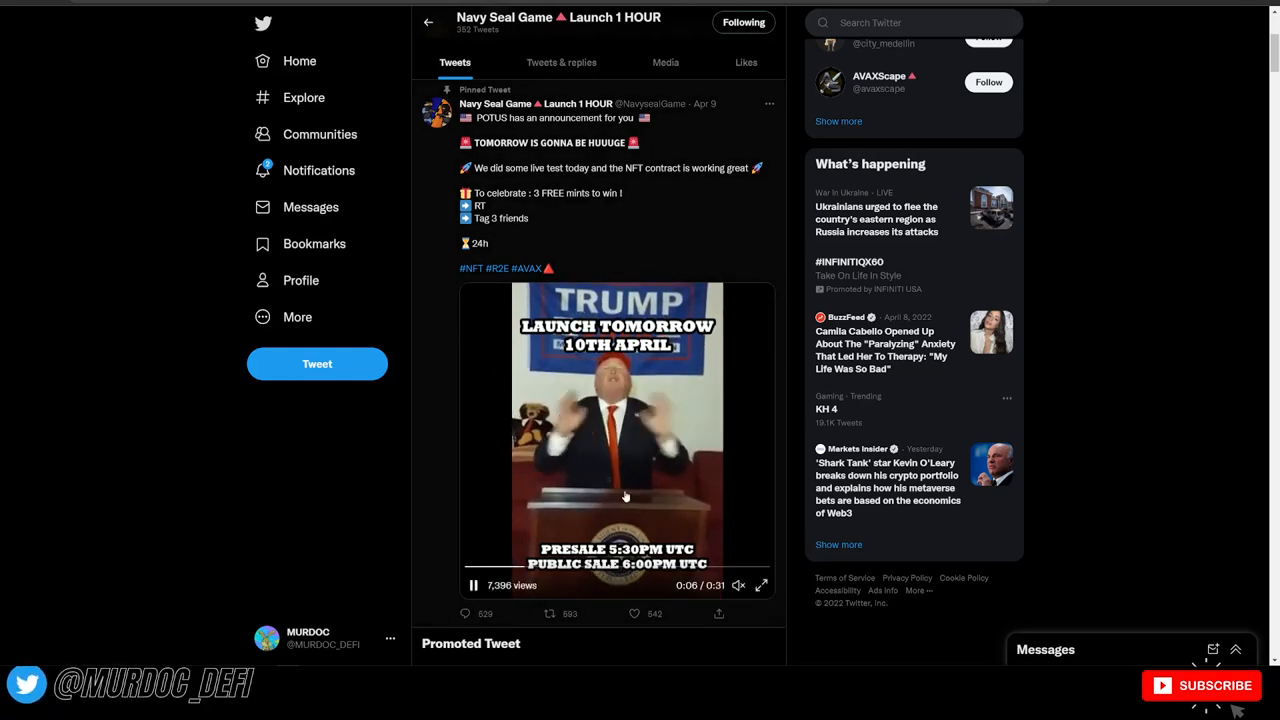
{"action": "scroll", "scroll_direction": "down", "scroll_amount": 3}
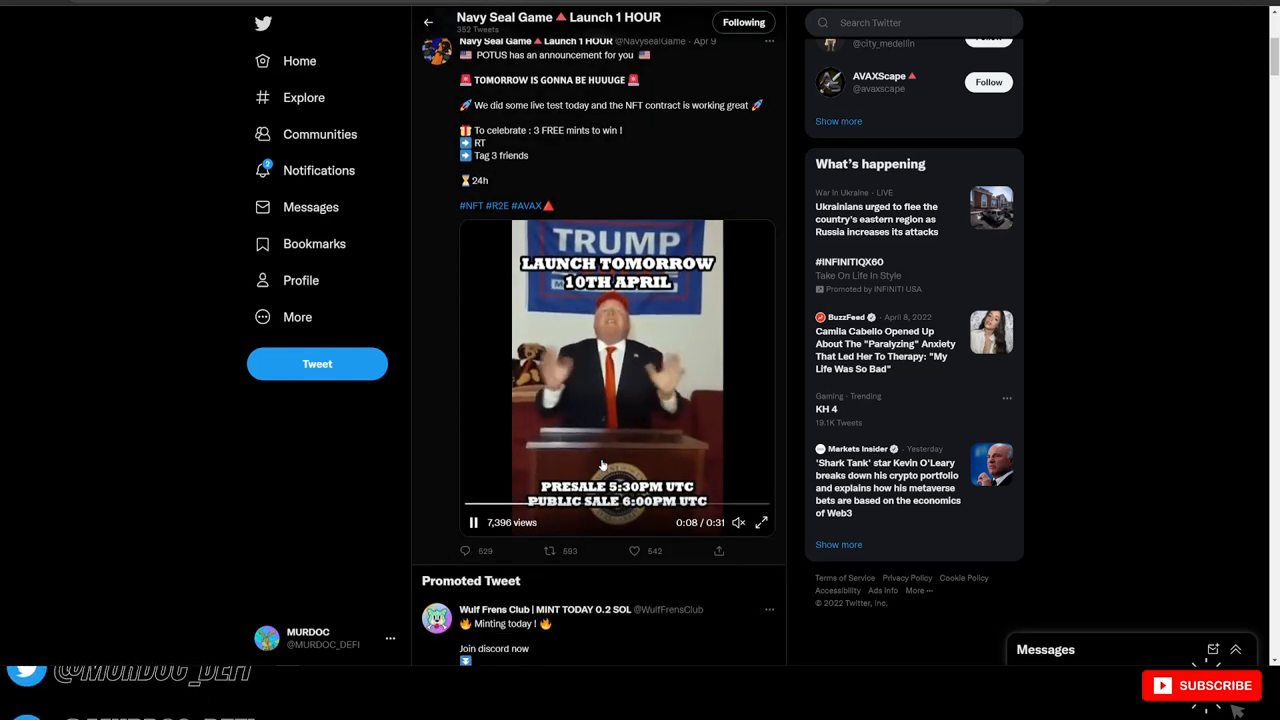
{"action": "scroll", "scroll_direction": "down", "scroll_amount": 3}
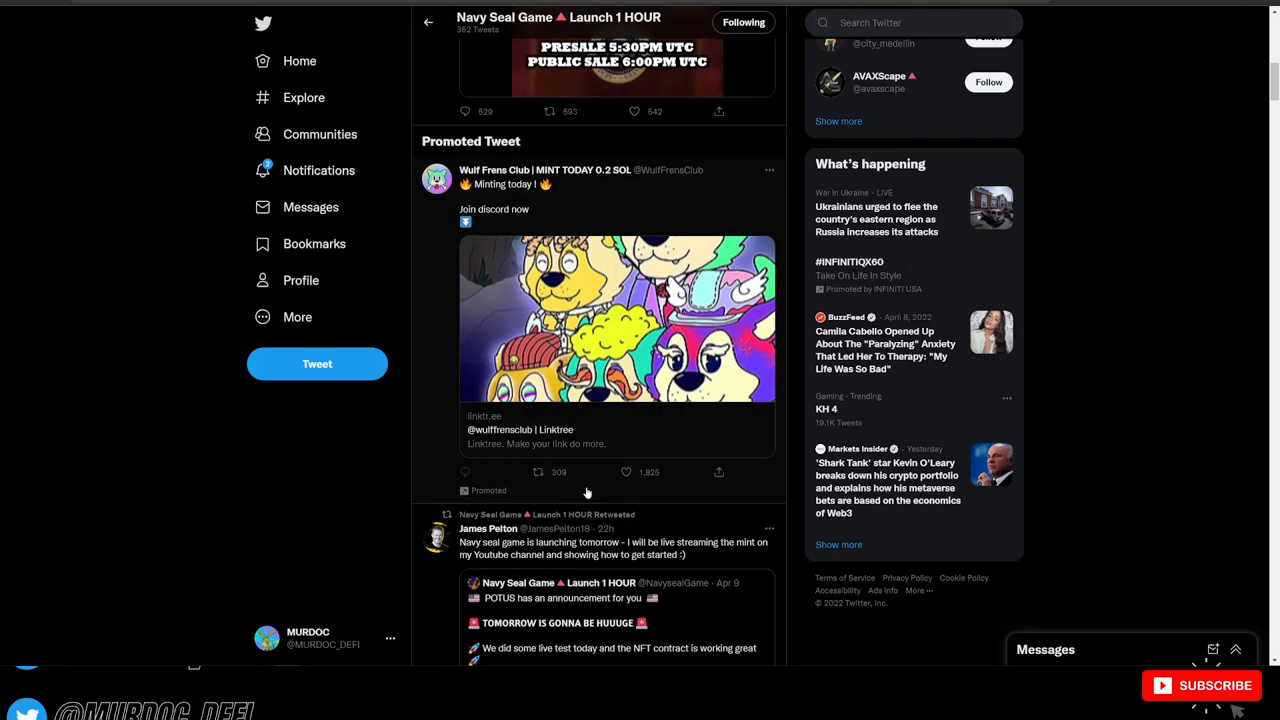
{"action": "scroll", "scroll_direction": "down", "scroll_amount": 3}
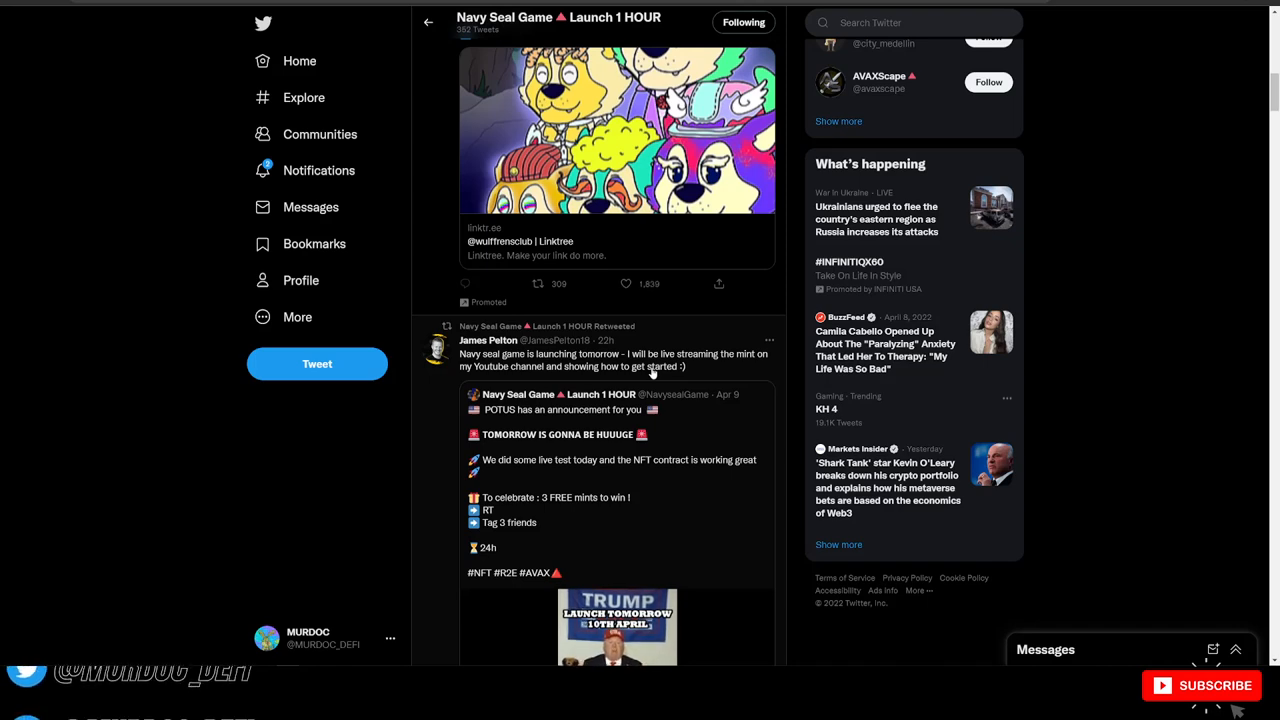
{"action": "scroll", "scroll_direction": "down", "scroll_amount": 3}
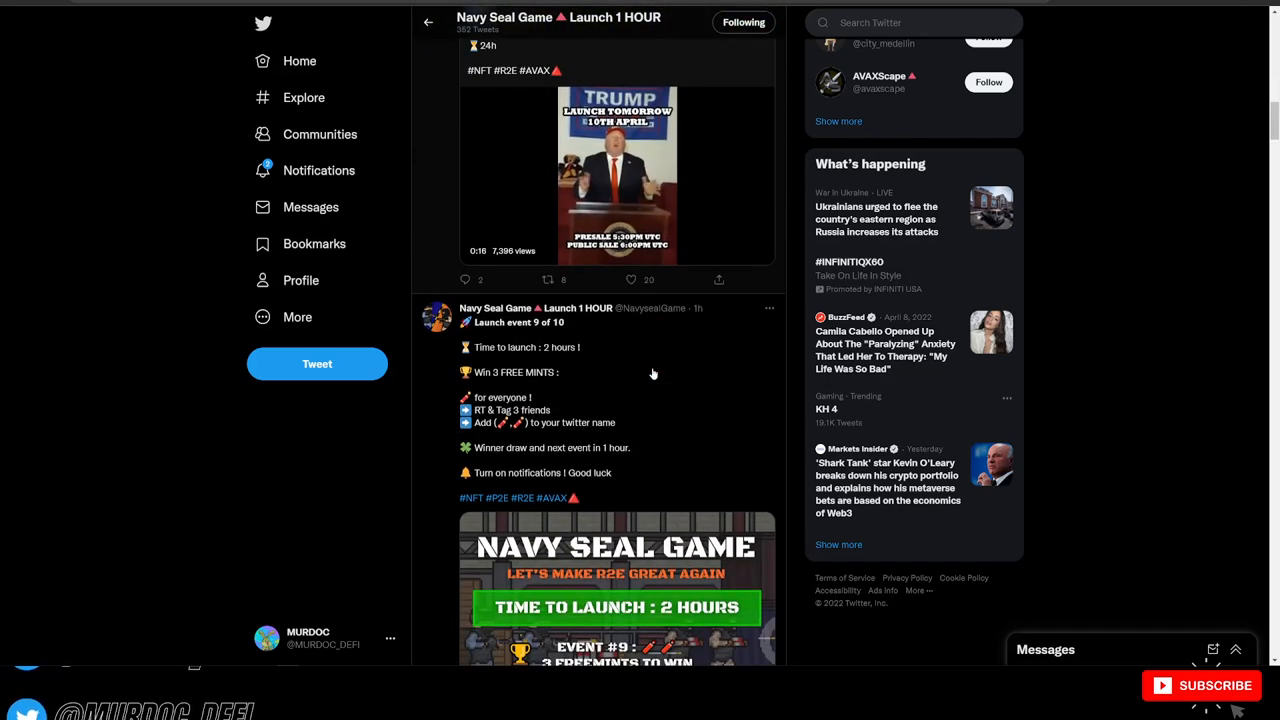
{"action": "scroll", "scroll_direction": "down", "scroll_amount": 3}
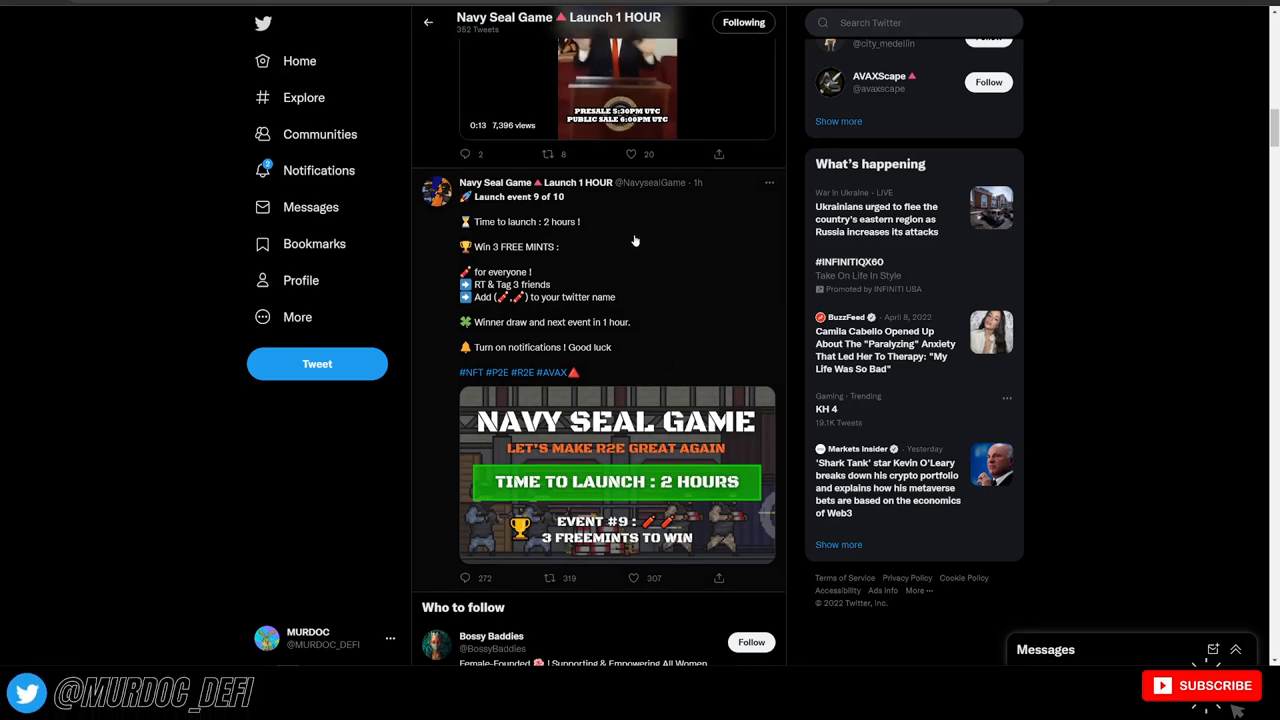